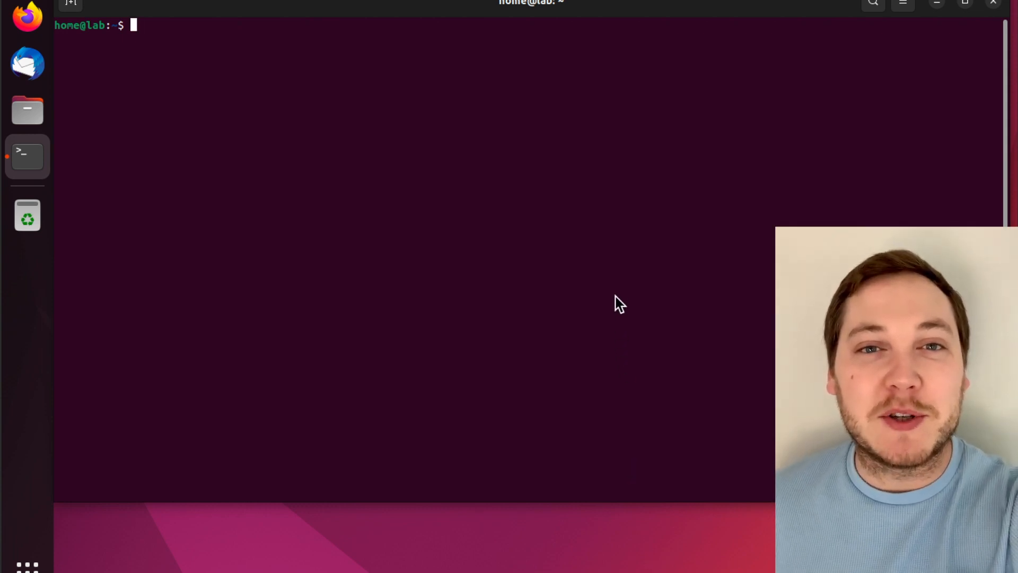
{"action": "mouse_move", "coordinate": [642, 210]}
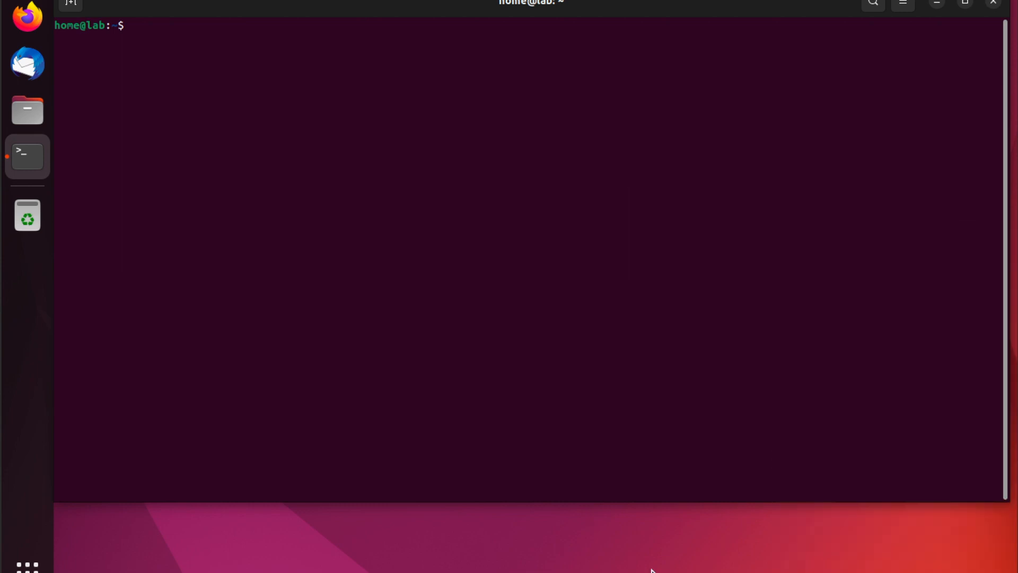
{"action": "mouse_move", "coordinate": [649, 553]}
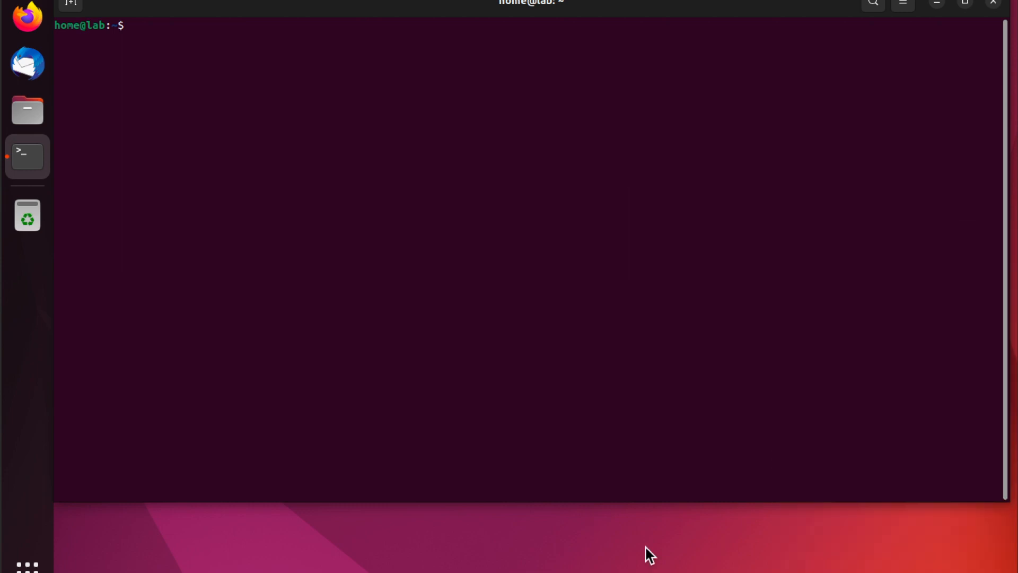
{"action": "mouse_move", "coordinate": [625, 468]}
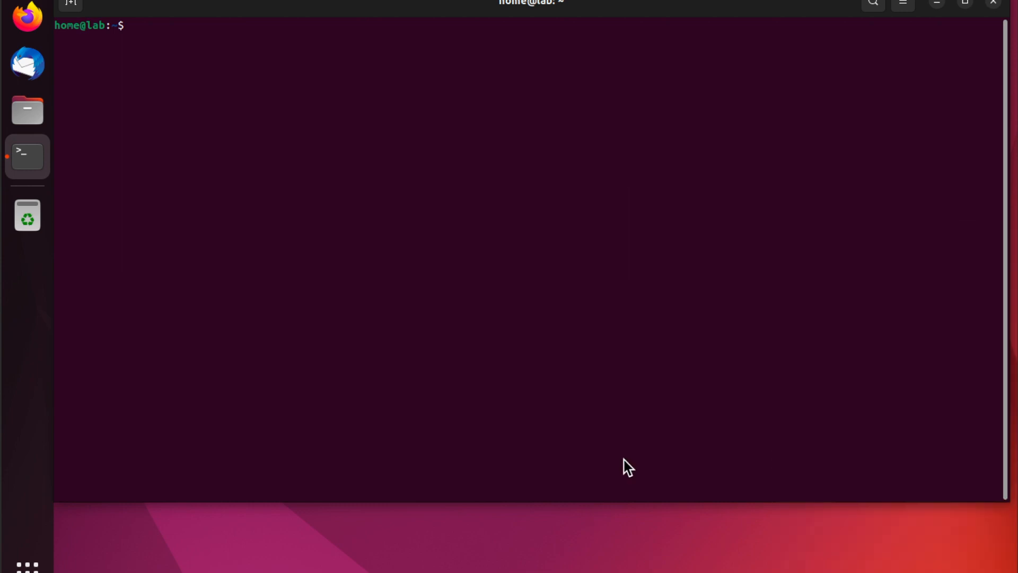
{"action": "mouse_move", "coordinate": [620, 361]}
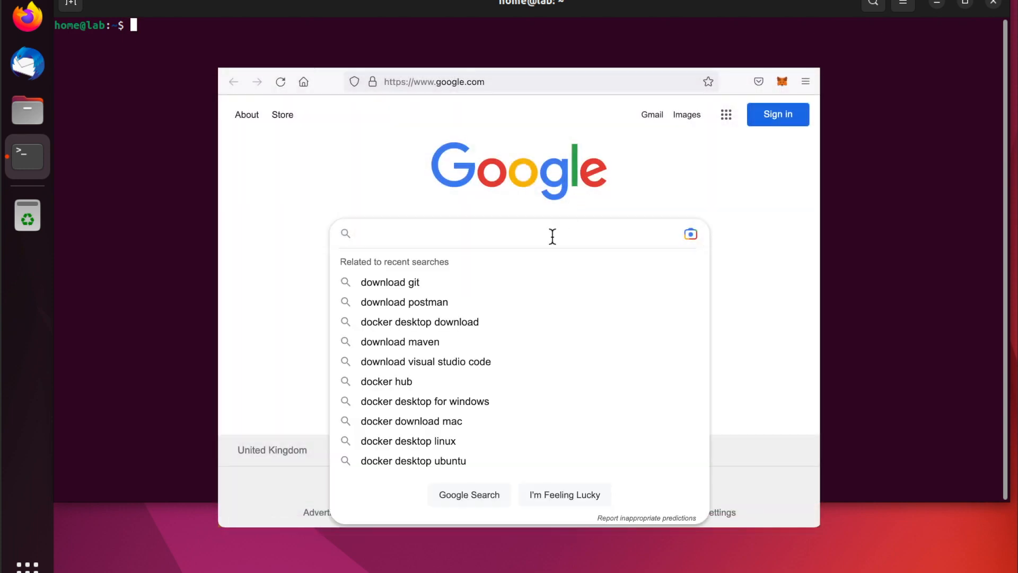
- Search Google for 'download docker desktop' and land on the official Docker Desktop page
{"action": "type", "text": "download docke"}
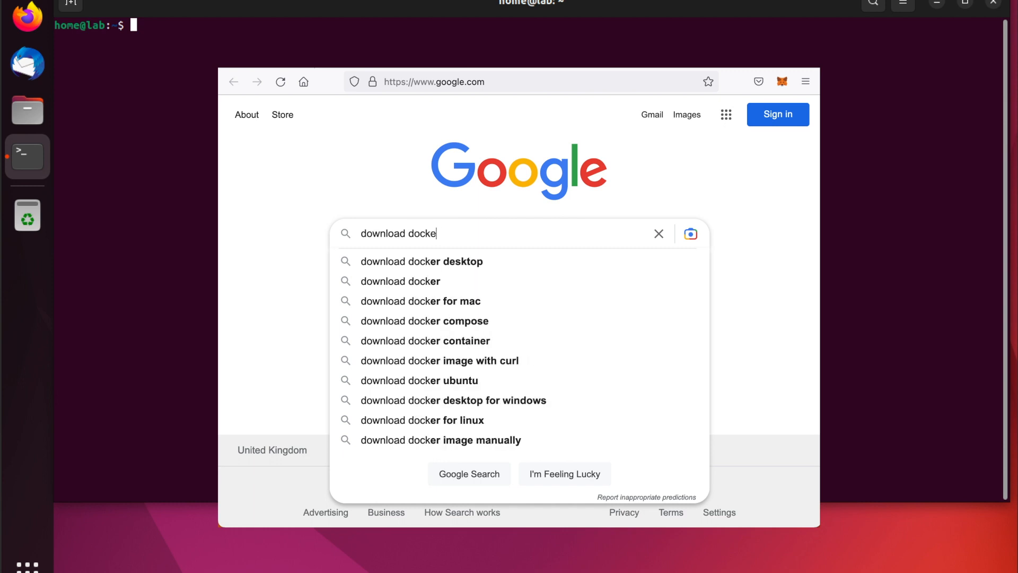
{"action": "left_click", "coordinate": [422, 262]}
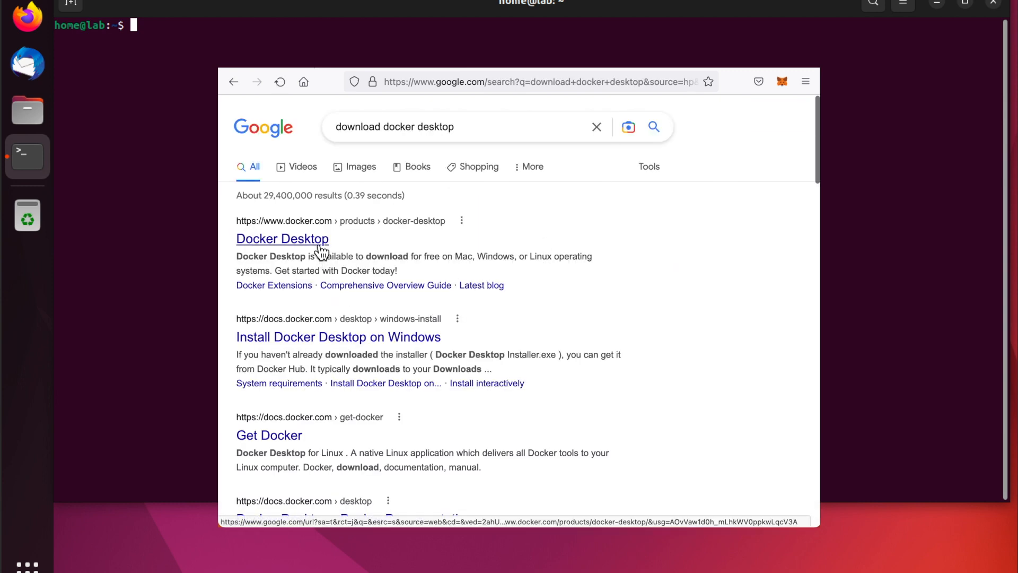
{"action": "left_click", "coordinate": [282, 238]}
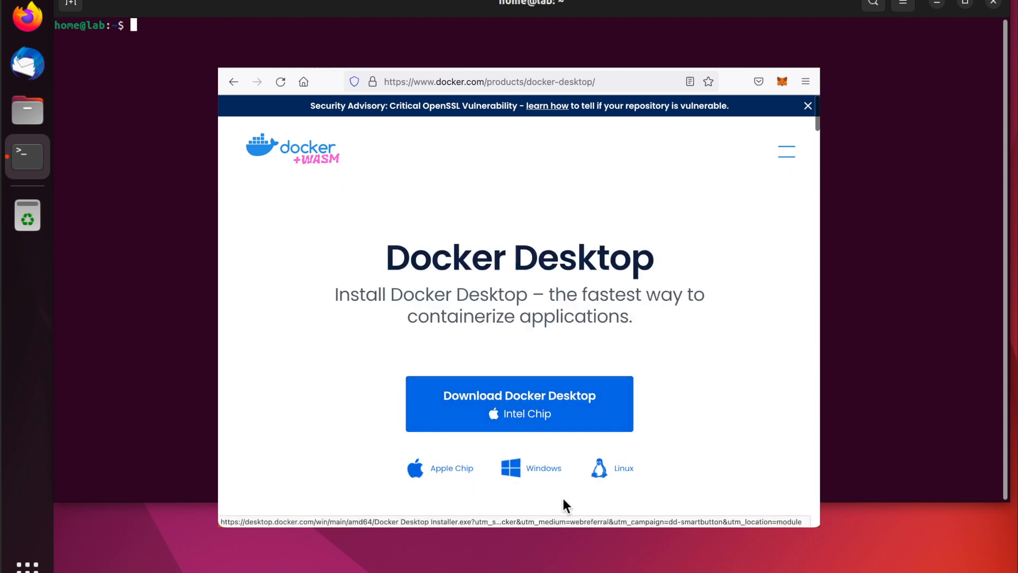
{"action": "mouse_move", "coordinate": [681, 468]}
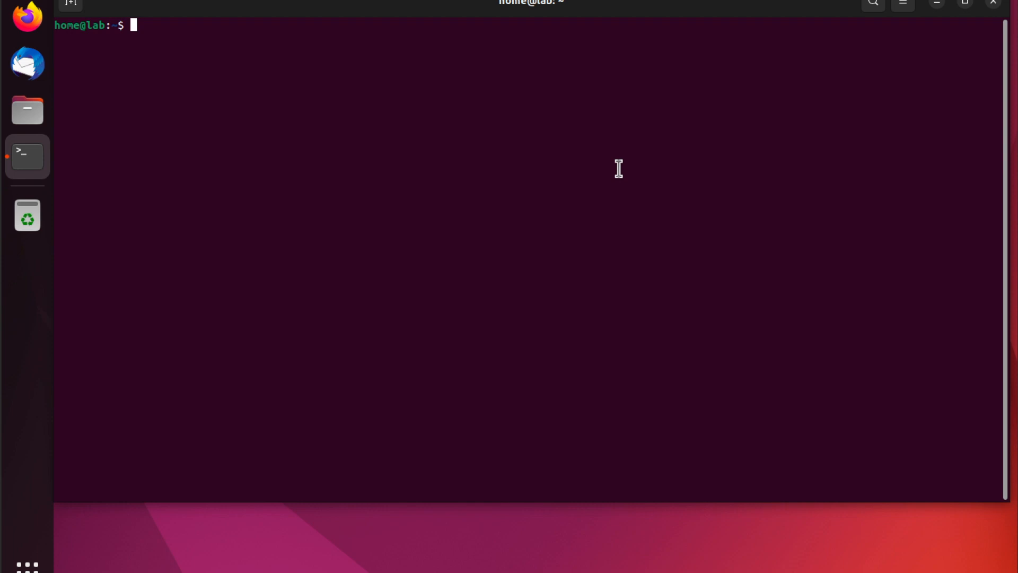
- Run 'sudo apt install docker -y' to install the docker and wmdocker packages
{"action": "type", "text": "sudo apt i"}
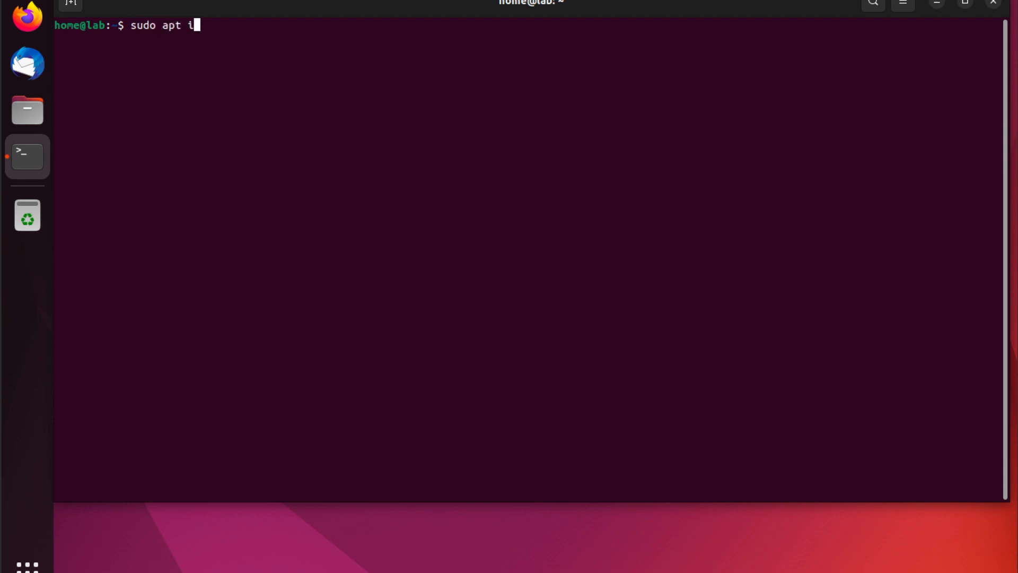
{"action": "type", "text": "nstall docker -y"}
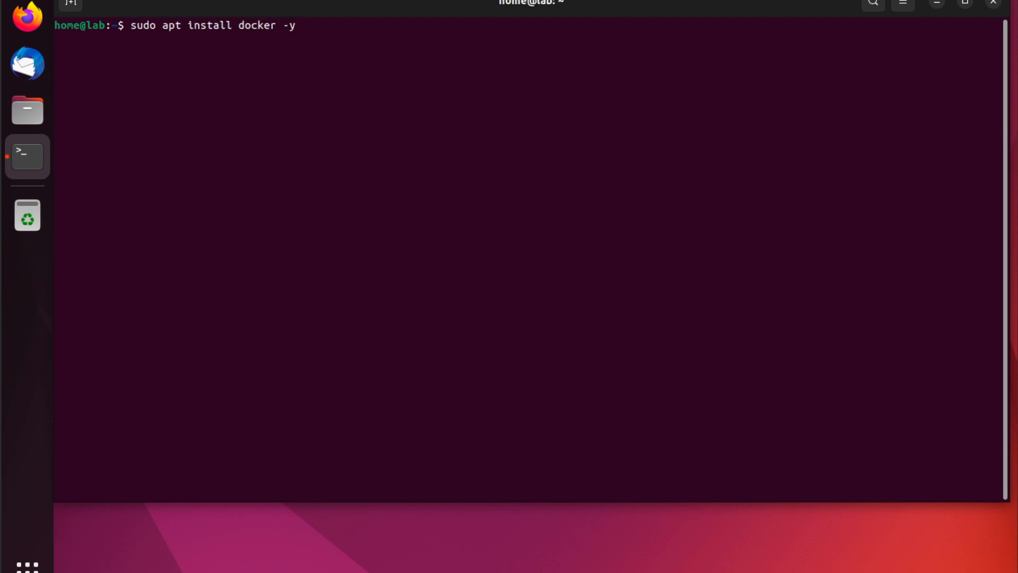
{"action": "key", "text": "Return"}
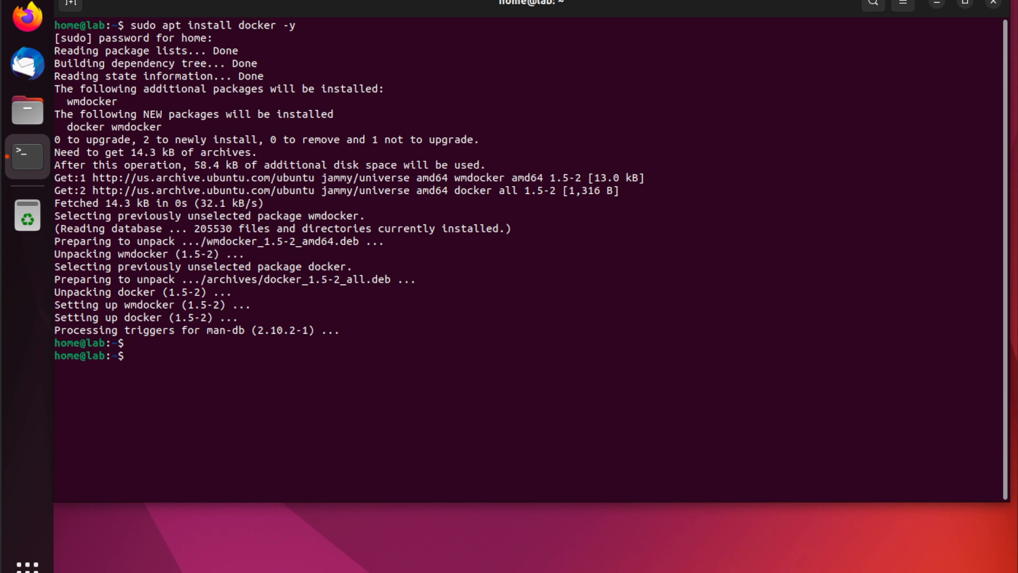
- Check 'docker --version' before and after installing Docker 20.10.17 via snap
{"action": "type", "text": "docker --v"}
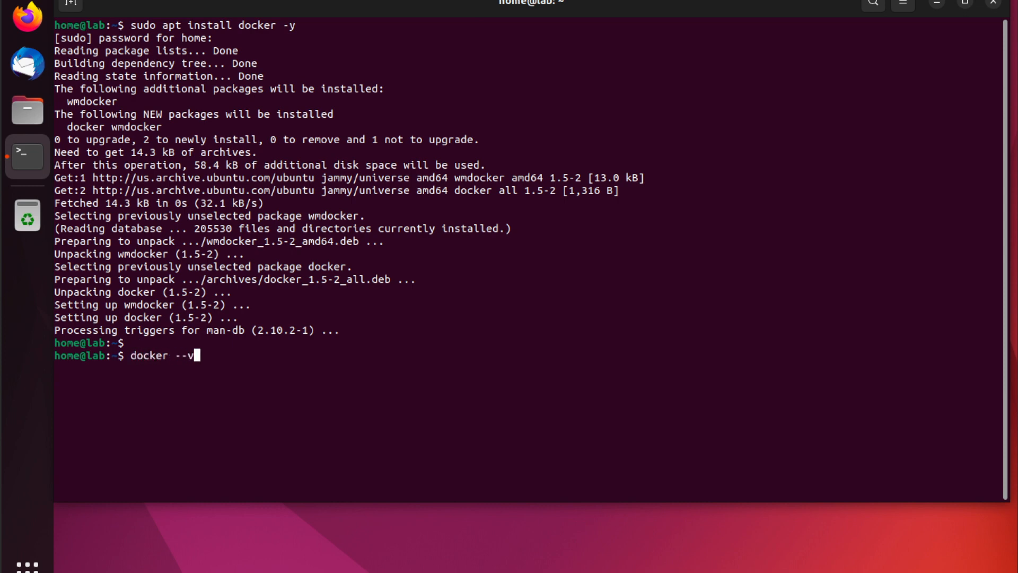
{"action": "key", "text": "Return"}
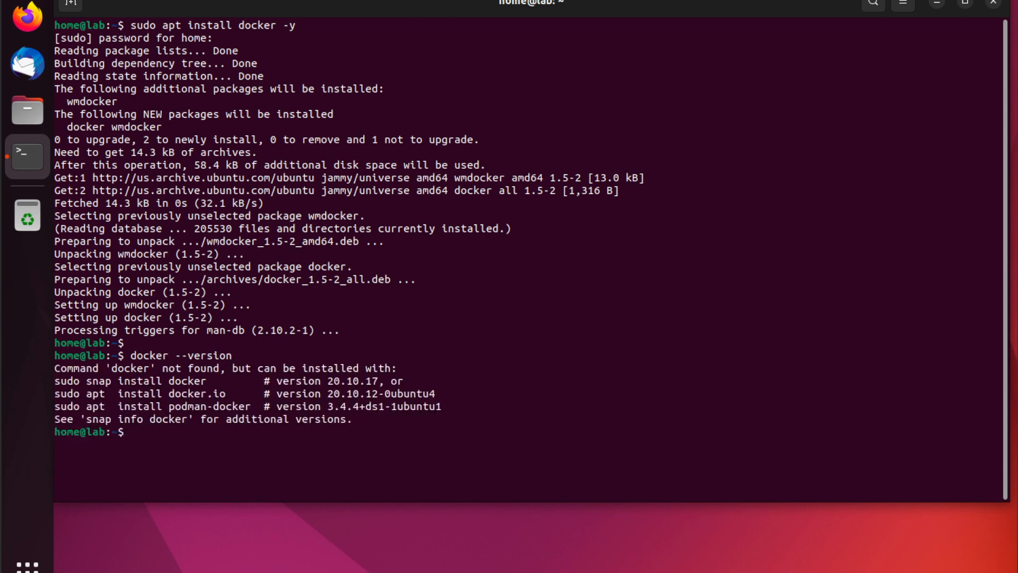
{"action": "type", "text": "docker compose version"}
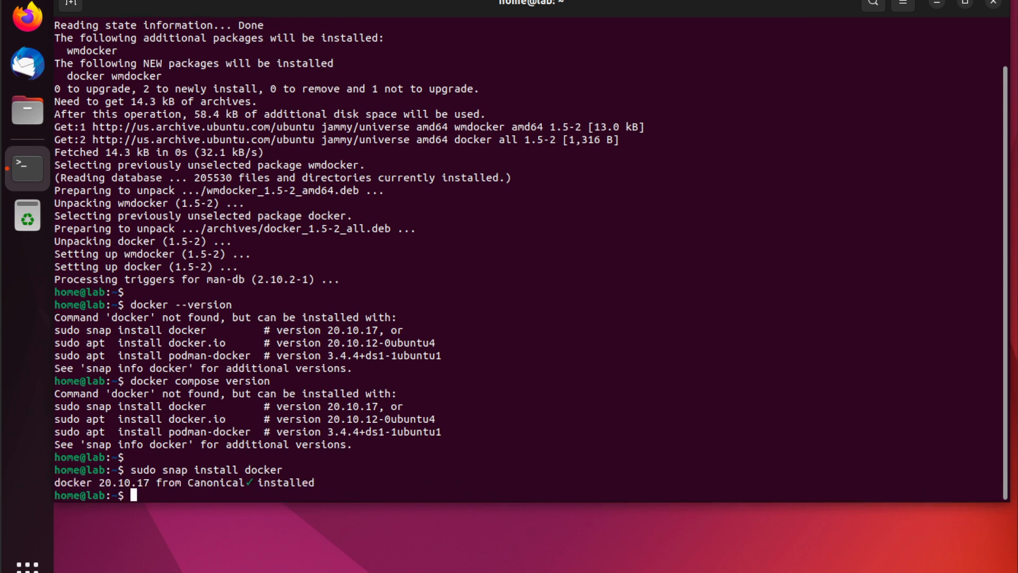
{"action": "type", "text": "docker"}
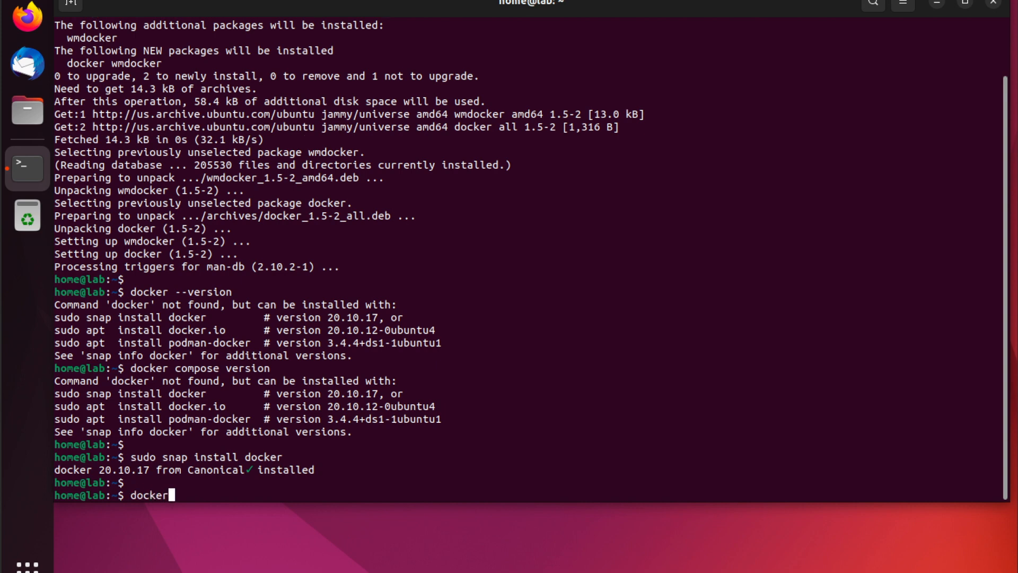
{"action": "type", "text": "--version"}
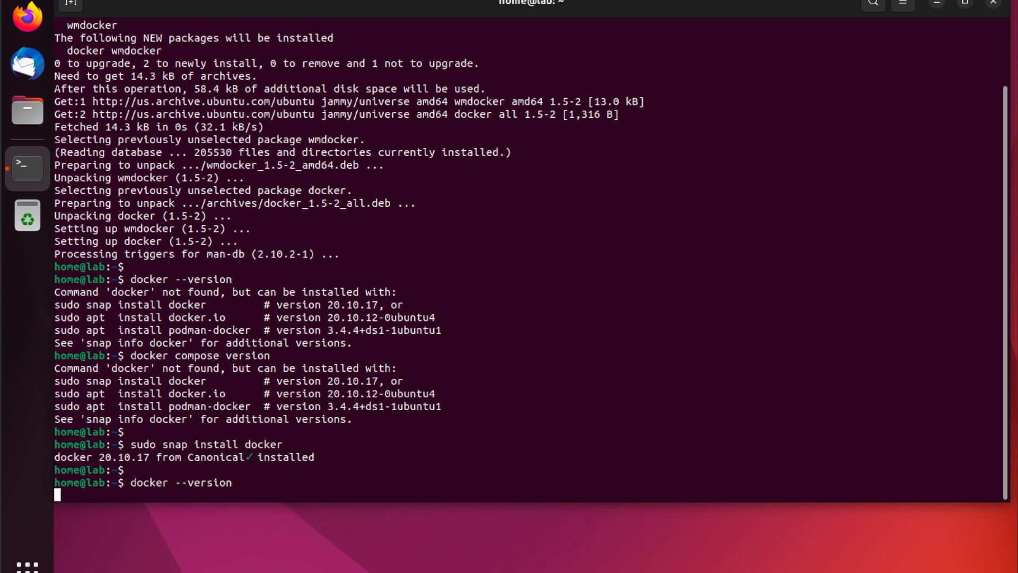
{"action": "key", "text": "Return"}
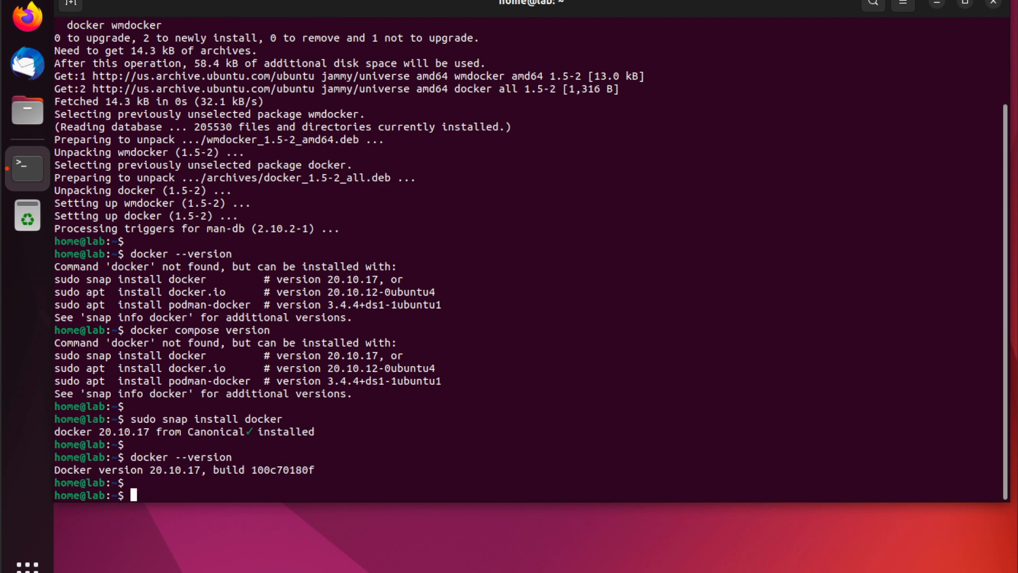
- Query the installed Compose plugin with 'docker compose version'
{"action": "type", "text": "docker compose"}
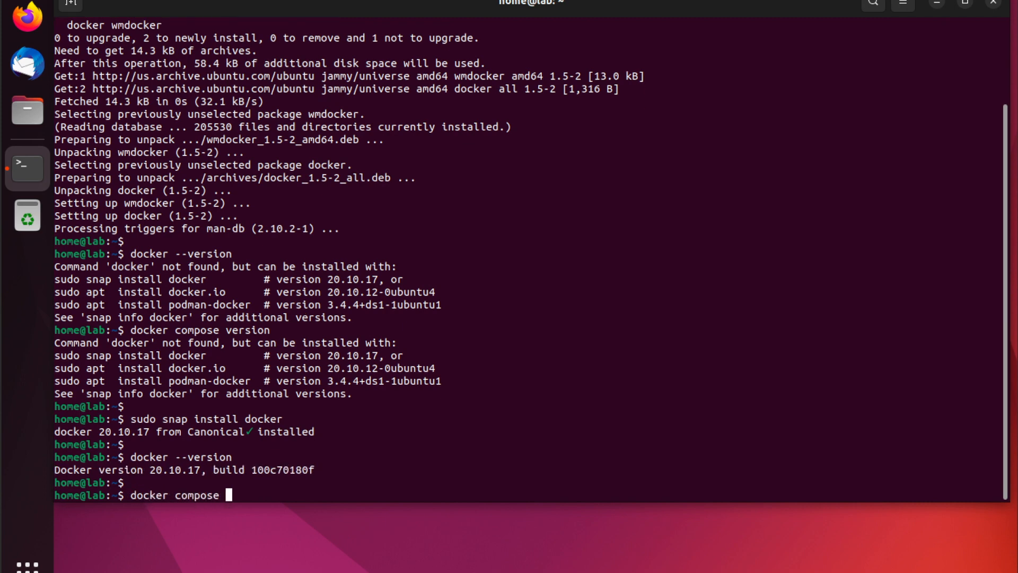
{"action": "type", "text": "version"}
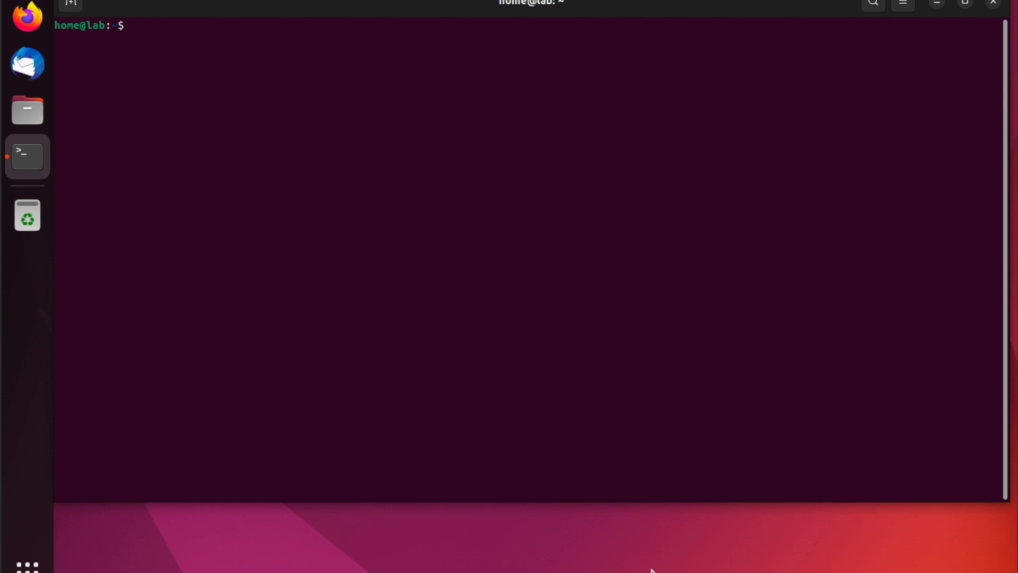
{"action": "mouse_move", "coordinate": [648, 552]}
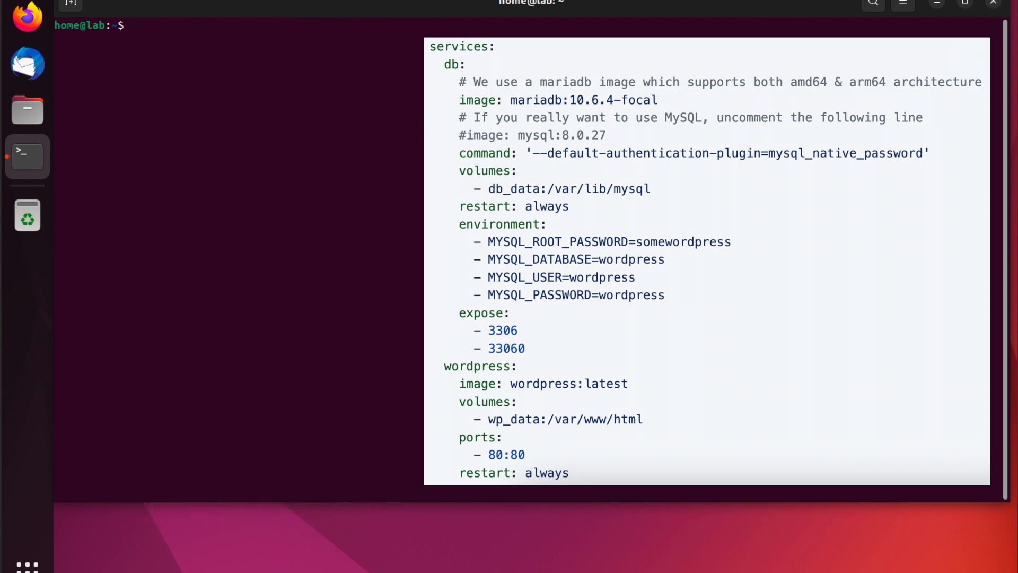
{"action": "mouse_move", "coordinate": [624, 176]}
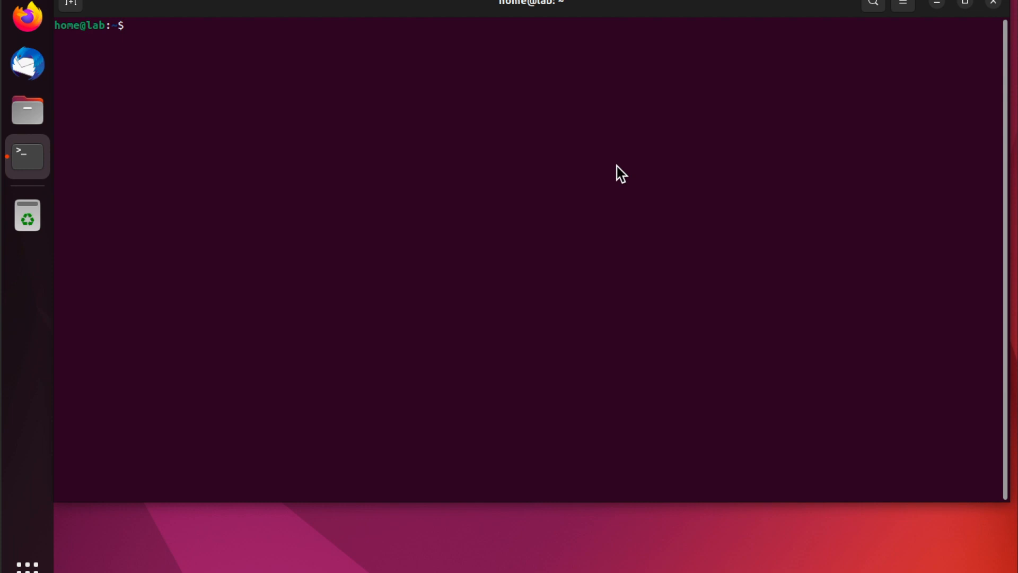
{"action": "mouse_move", "coordinate": [678, 276]}
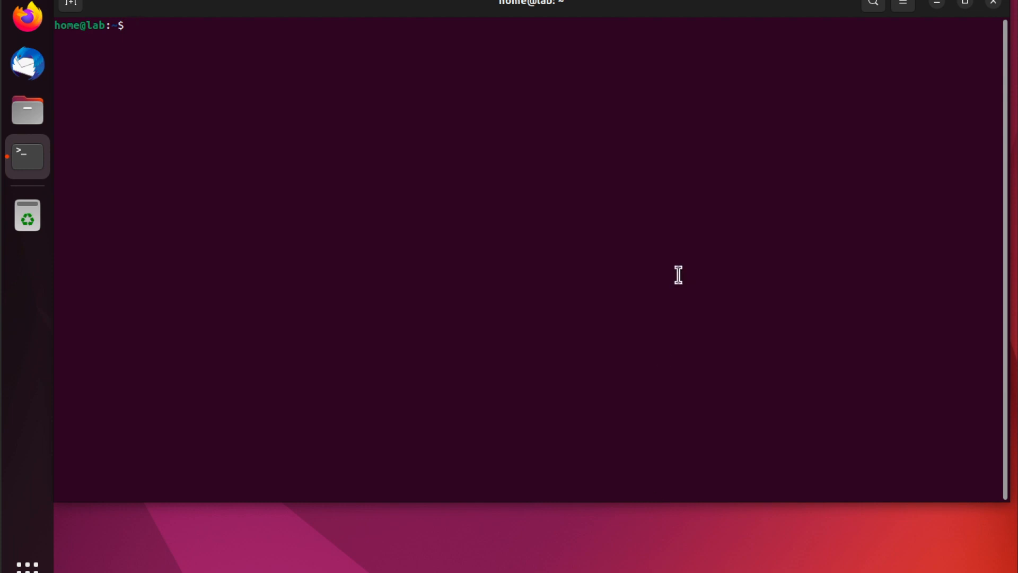
- Confirm the home directory with pwd, make a Compose folder and move into it
{"action": "type", "text": "pwd"}
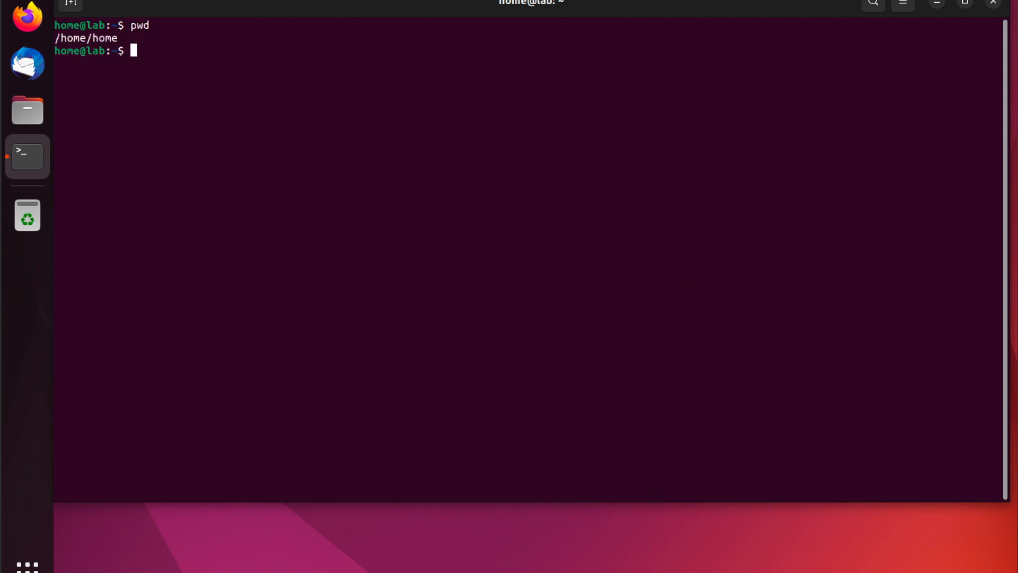
{"action": "type", "text": "mkdir Compose"}
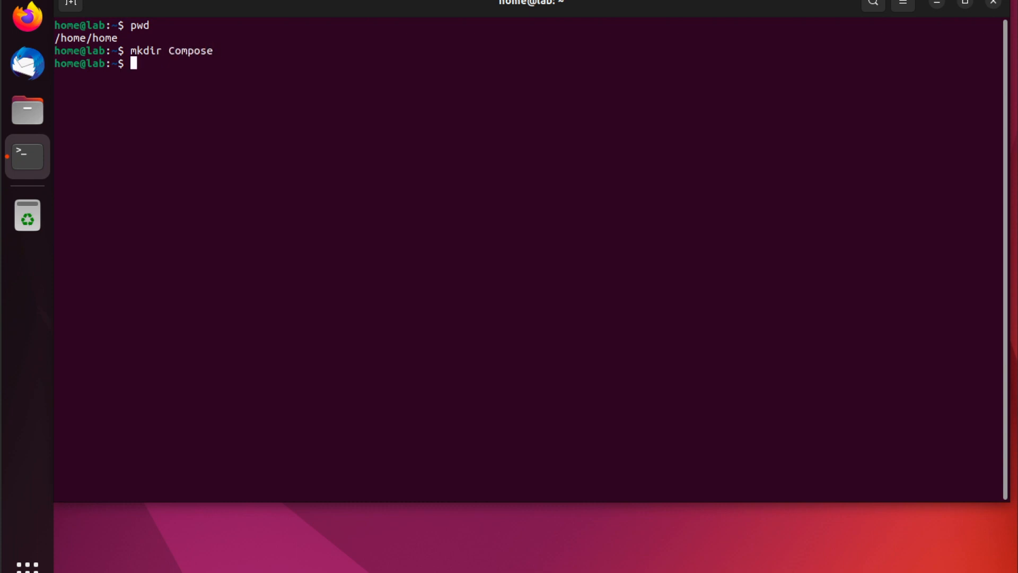
{"action": "type", "text": "cd Compose/"}
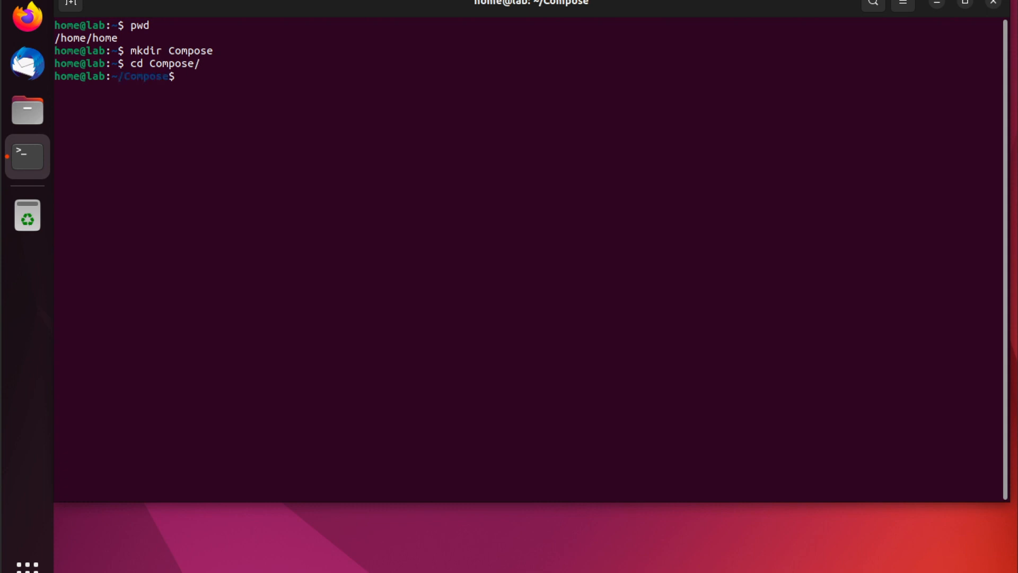
- Create an empty docker-compose.yml with touch and list it with ls
{"action": "type", "text": "touch docker-compose.y"}
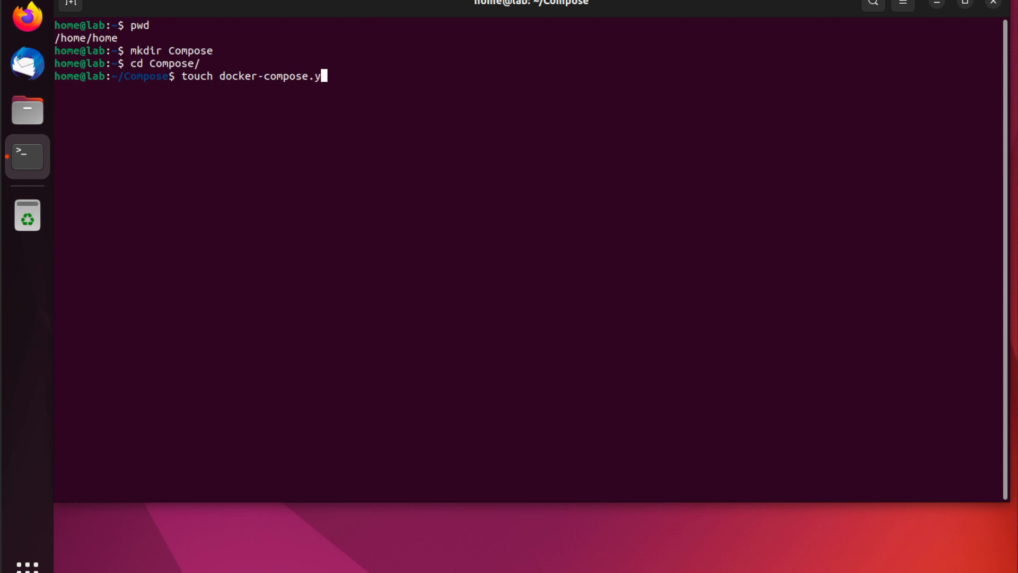
{"action": "type", "text": "ml"}
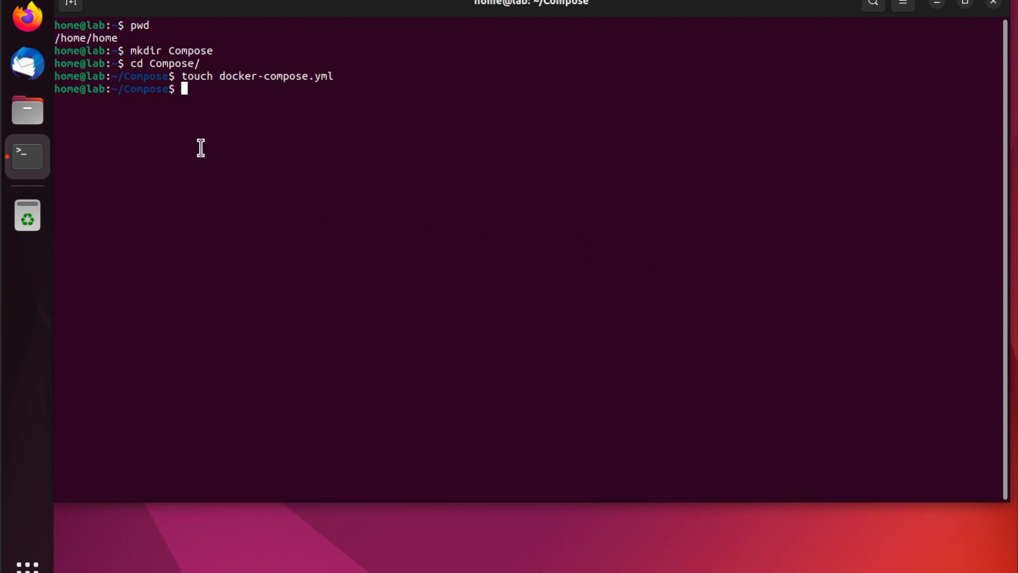
{"action": "type", "text": "ls"}
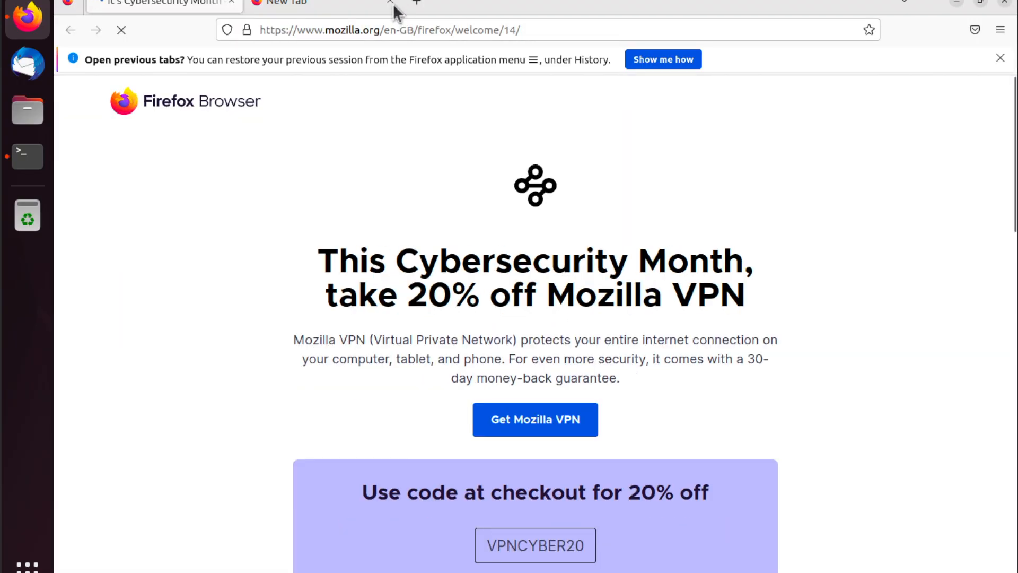
- Close the extra article tab and load the Docker Hub homepage via the 'docker' suggestion
{"action": "left_click", "coordinate": [301, 2]}
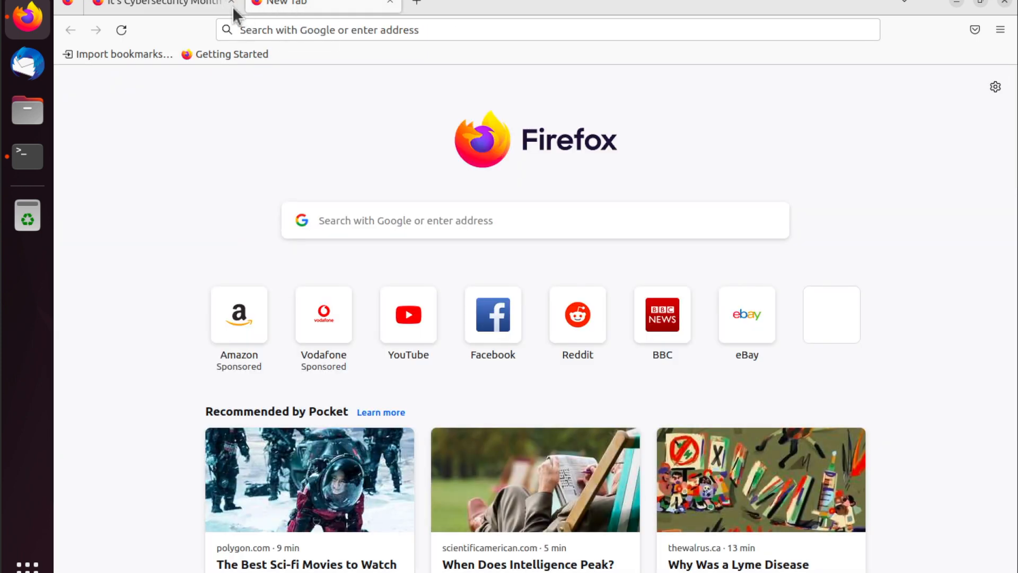
{"action": "left_click", "coordinate": [230, 5]}
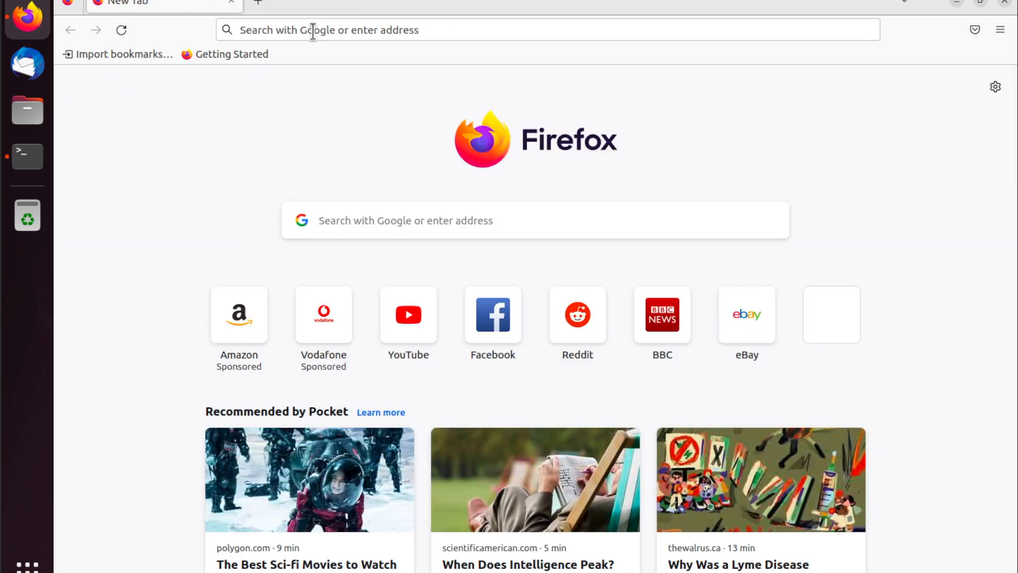
{"action": "type", "text": "docker"}
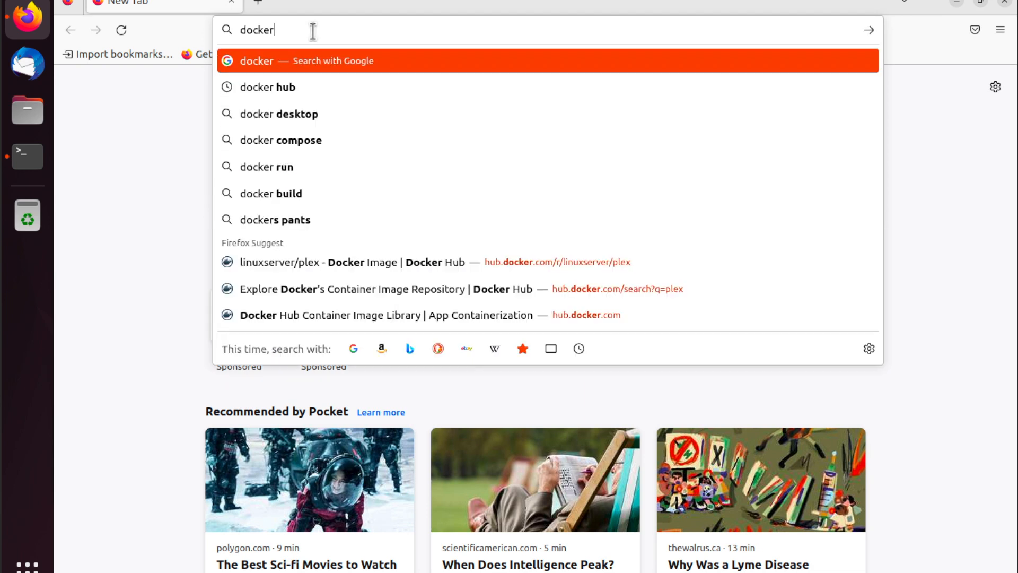
{"action": "left_click", "coordinate": [268, 87]}
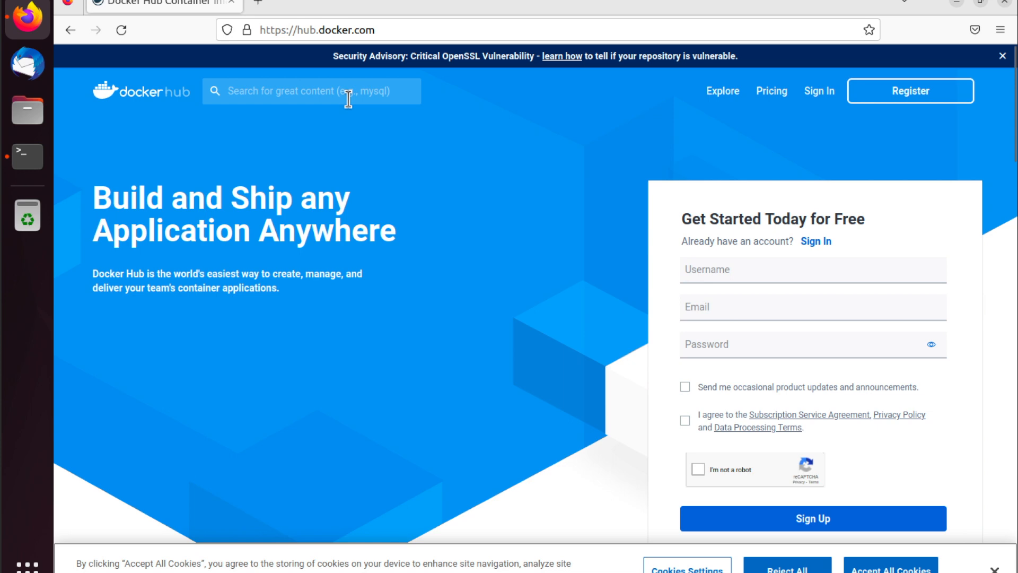
- Search Docker Hub for plex, reach the linuxserver/plex compose snippet, then return to the terminal
{"action": "type", "text": "p"}
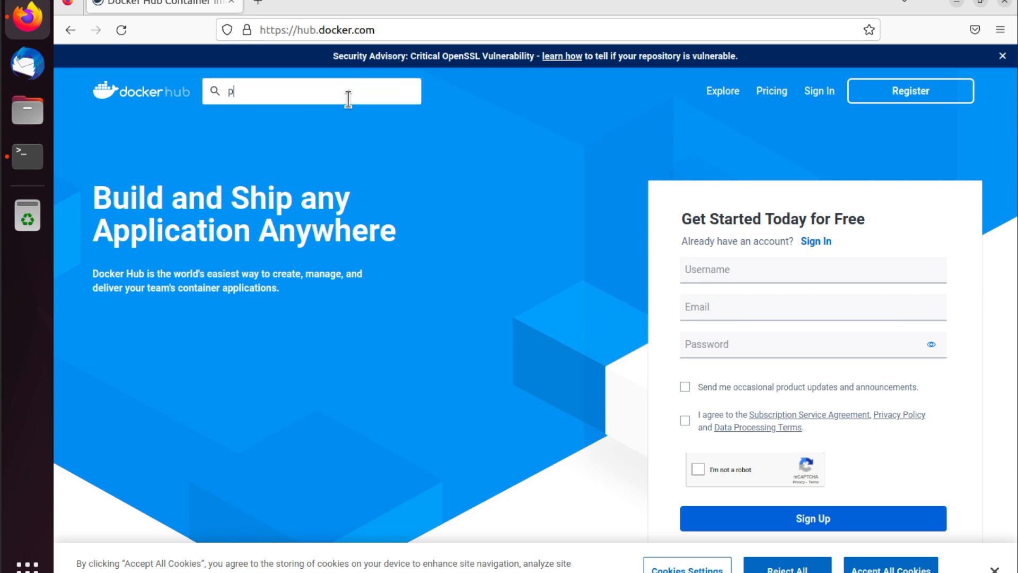
{"action": "type", "text": "lex"}
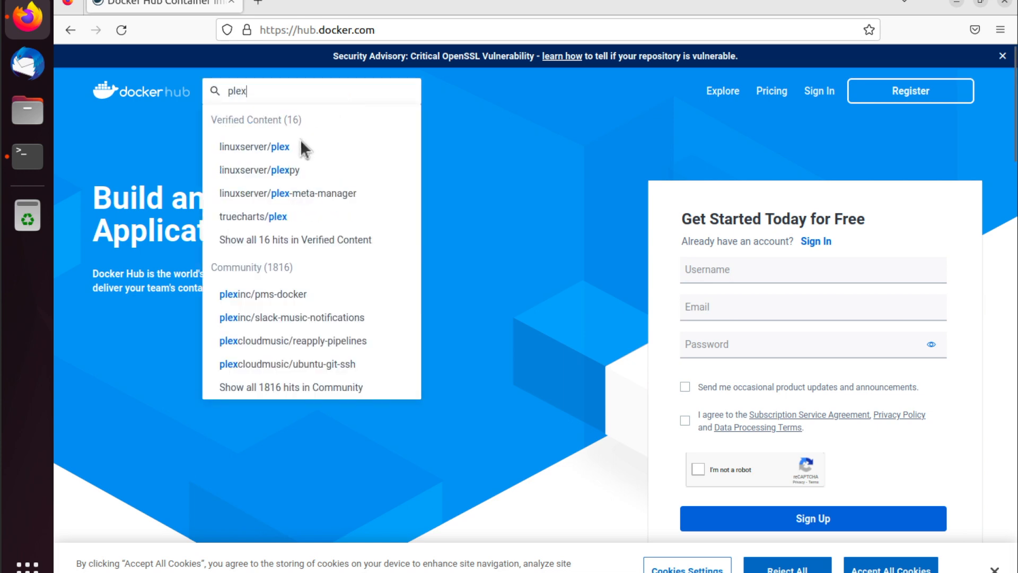
{"action": "left_click", "coordinate": [254, 147]}
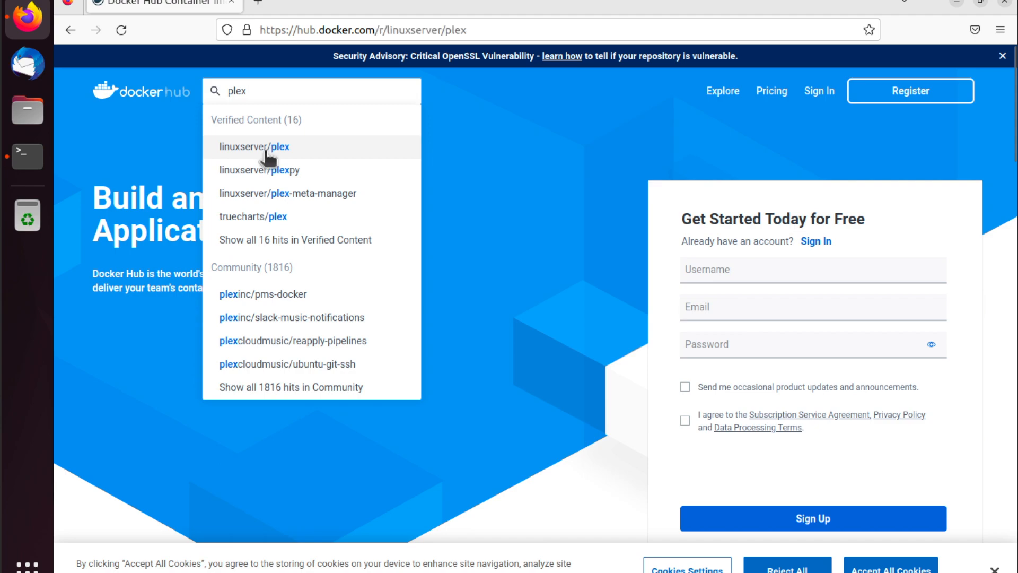
{"action": "left_click", "coordinate": [255, 147]}
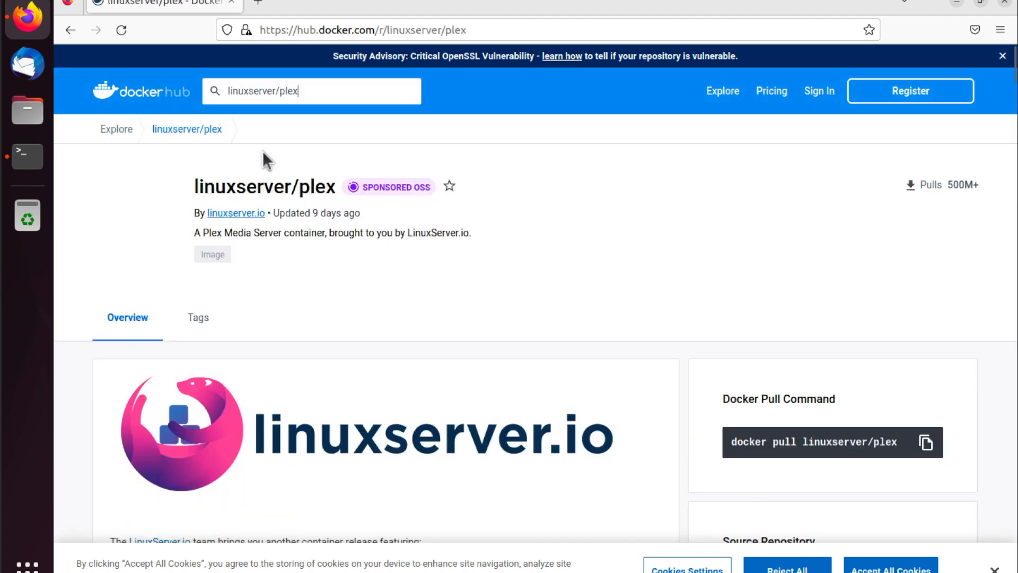
{"action": "scroll", "scroll_direction": "down", "scroll_amount": 3}
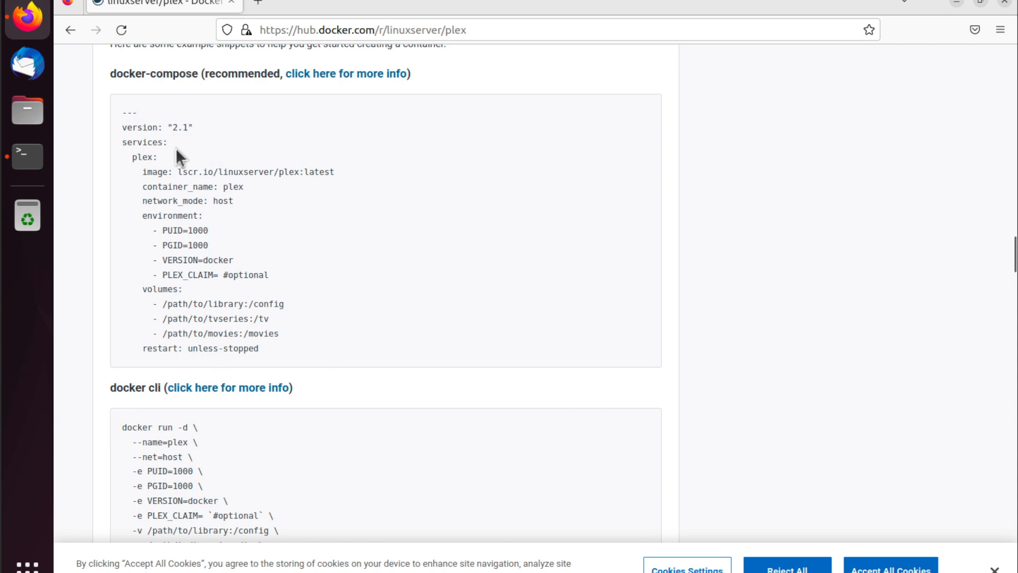
{"action": "mouse_move", "coordinate": [306, 191]}
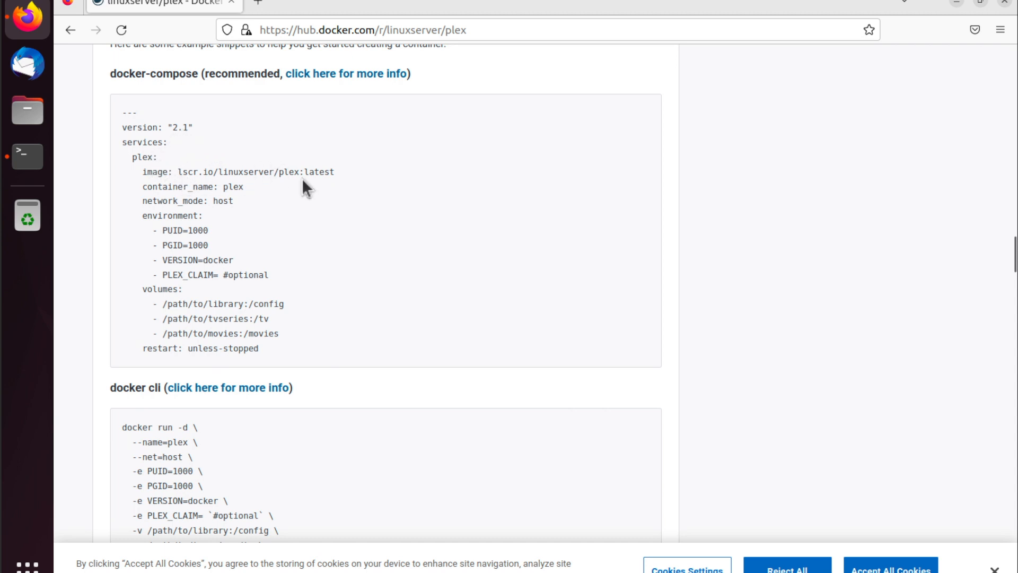
{"action": "mouse_move", "coordinate": [259, 206]}
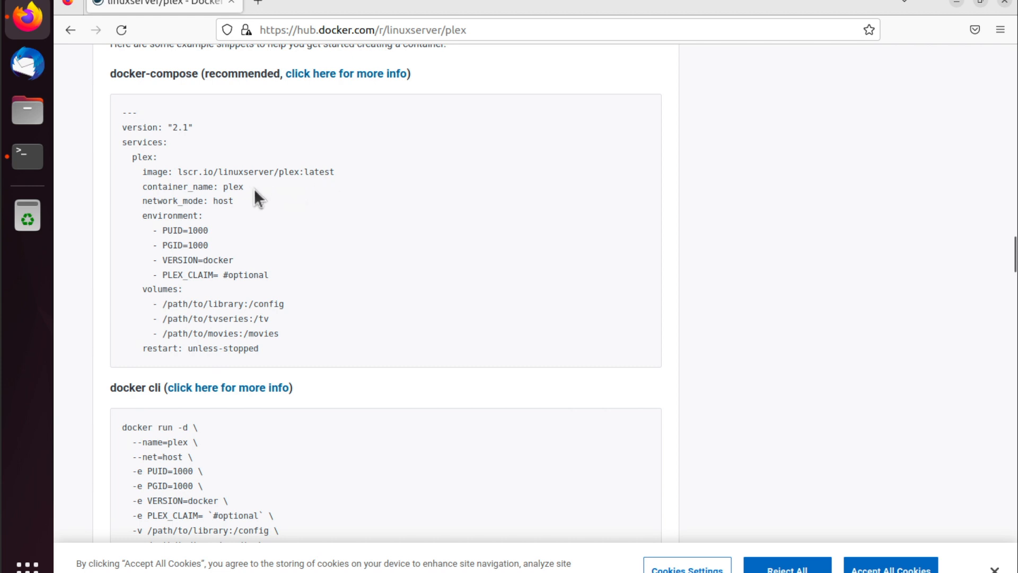
{"action": "mouse_move", "coordinate": [251, 215]}
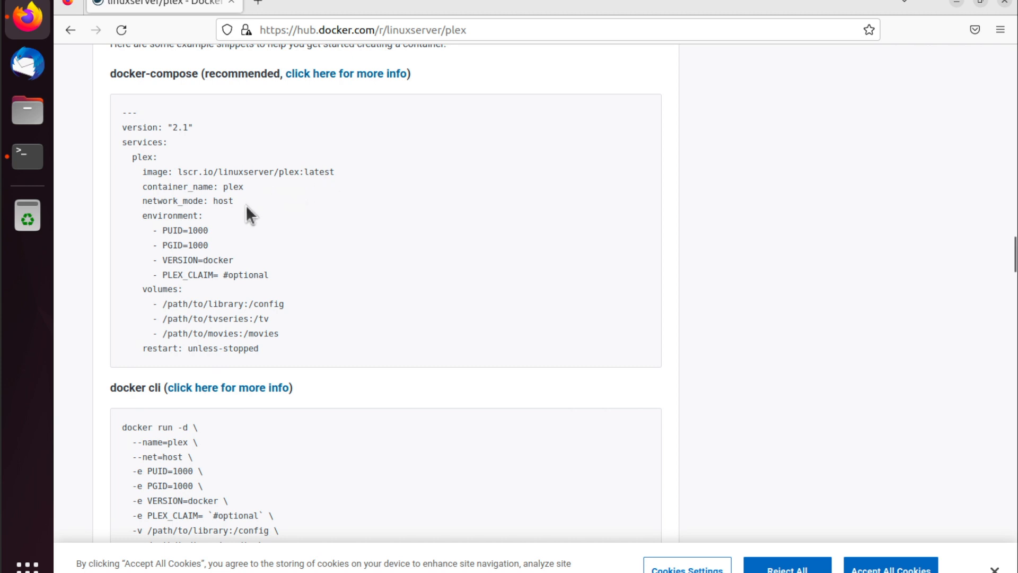
{"action": "mouse_move", "coordinate": [229, 255]}
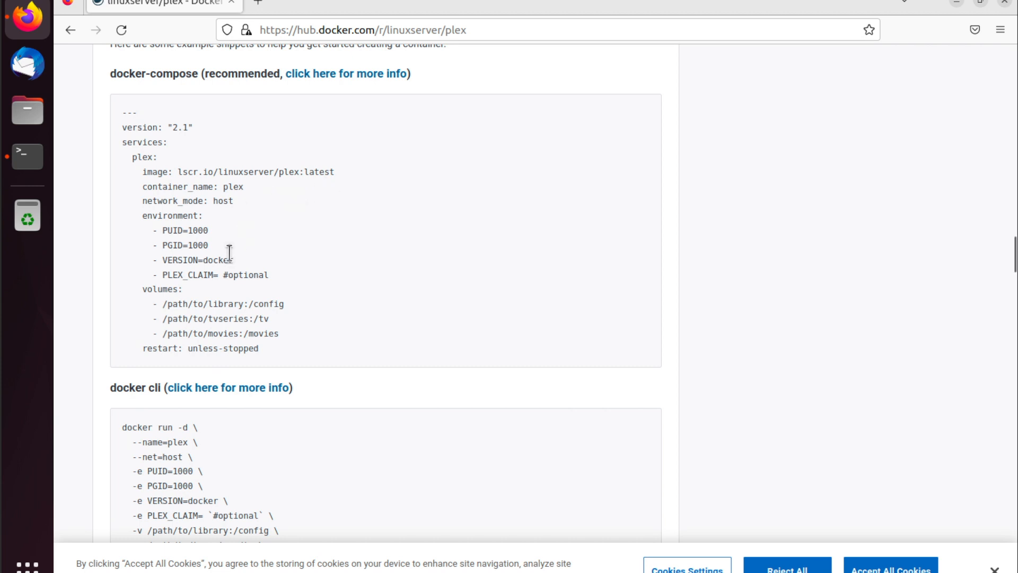
{"action": "mouse_move", "coordinate": [240, 275]}
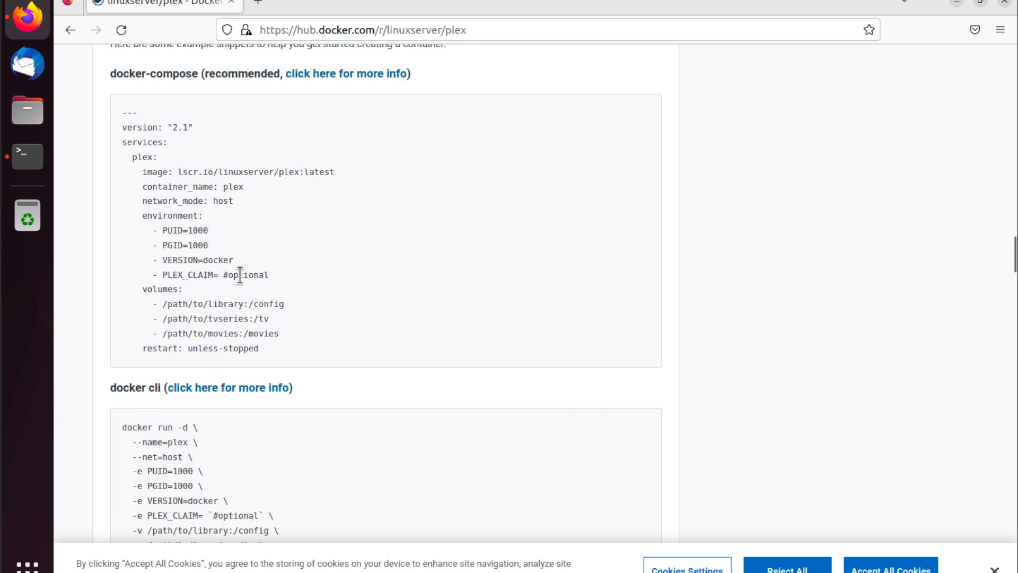
{"action": "mouse_move", "coordinate": [277, 325]}
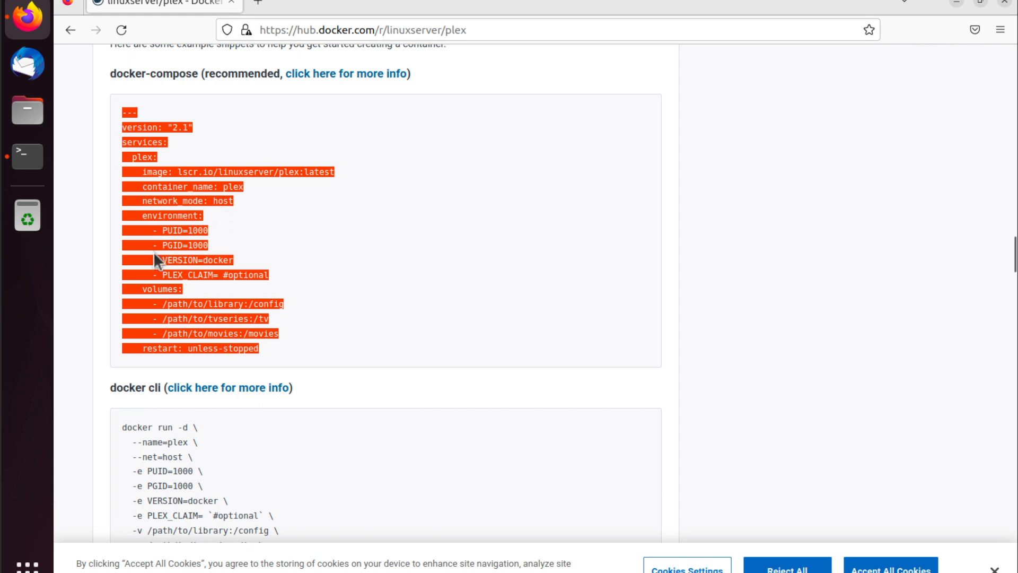
{"action": "mouse_move", "coordinate": [37, 425]}
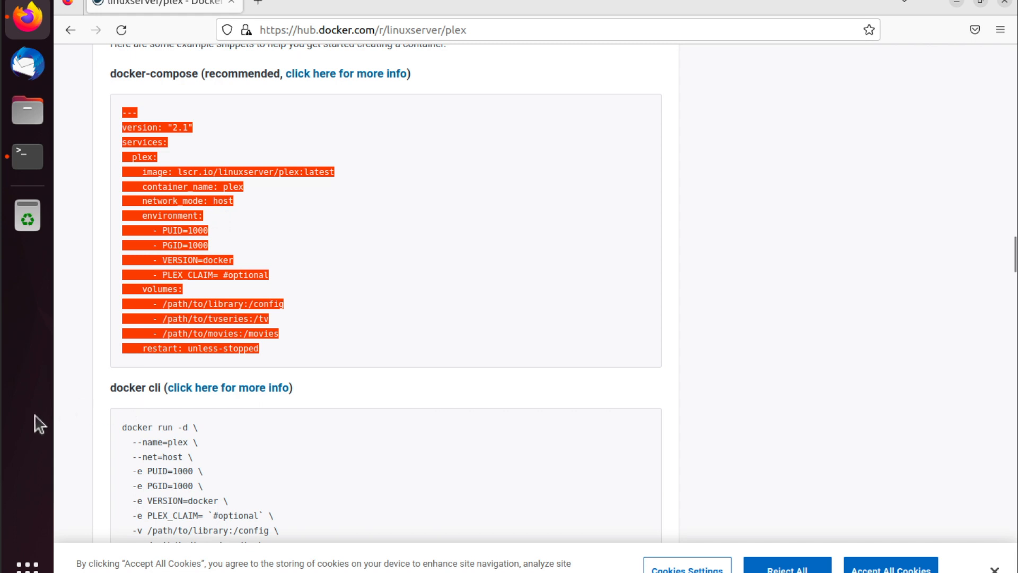
{"action": "mouse_move", "coordinate": [113, 184]}
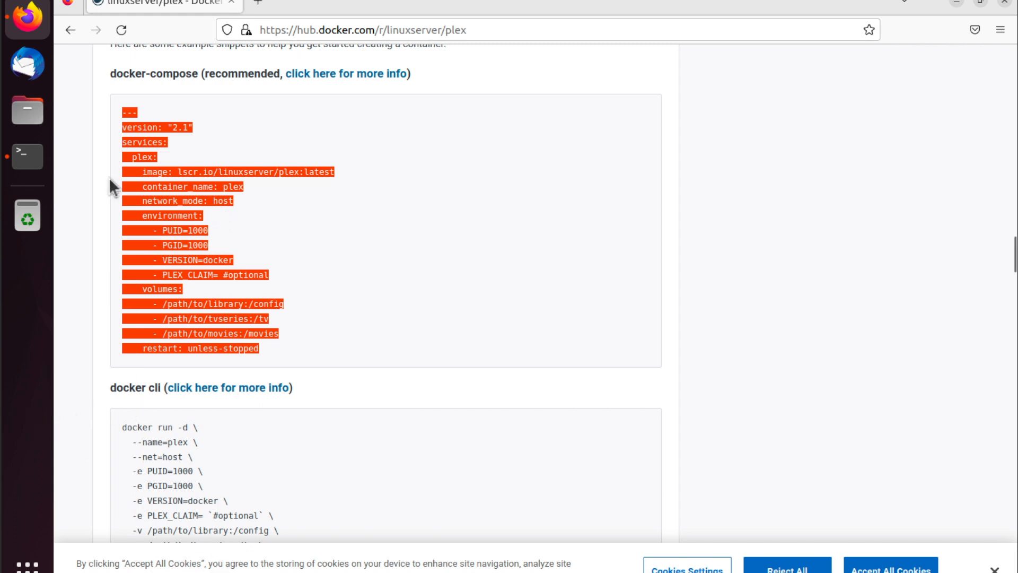
{"action": "left_click", "coordinate": [28, 156]}
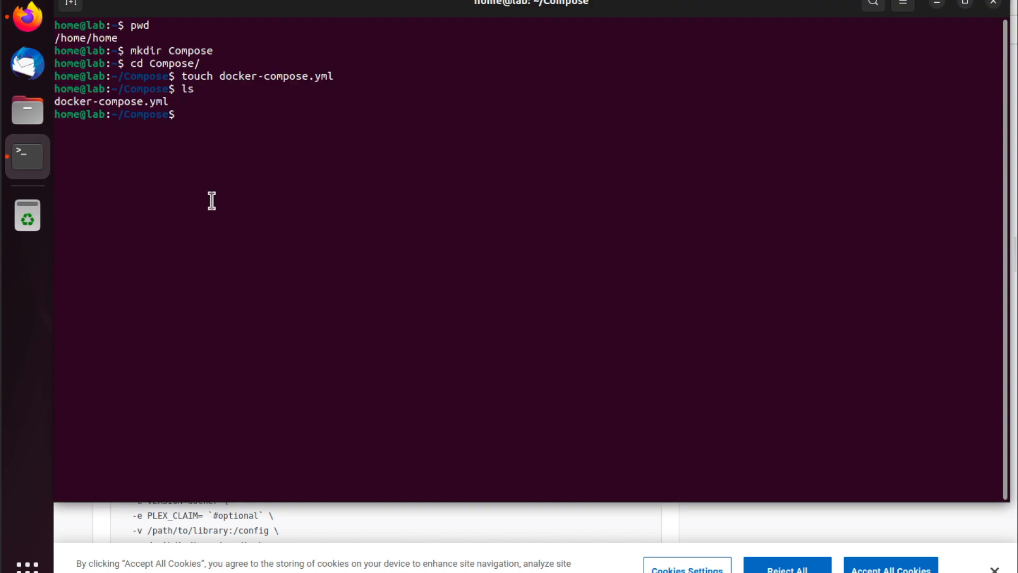
- Paste the Plex compose snippet into docker-compose.yml in Text Editor and save it
{"action": "type", "text": "open docker-compose.yml"}
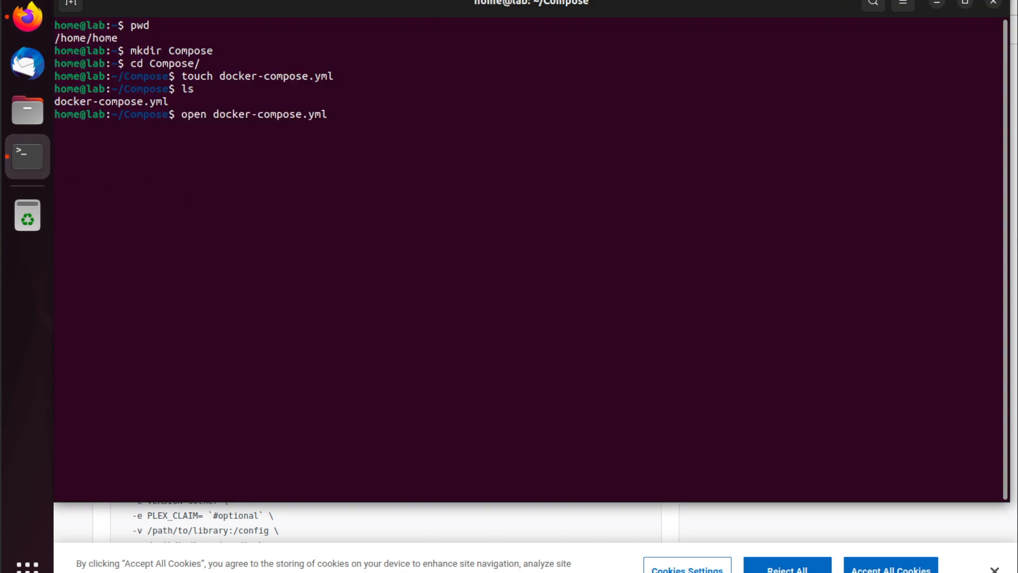
{"action": "key", "text": "Return"}
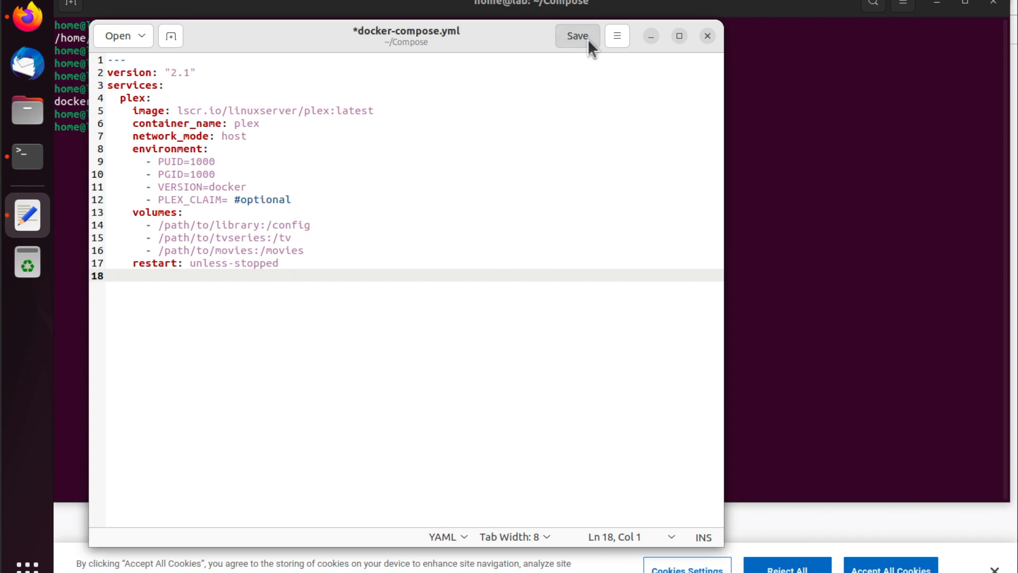
{"action": "left_click", "coordinate": [578, 37]}
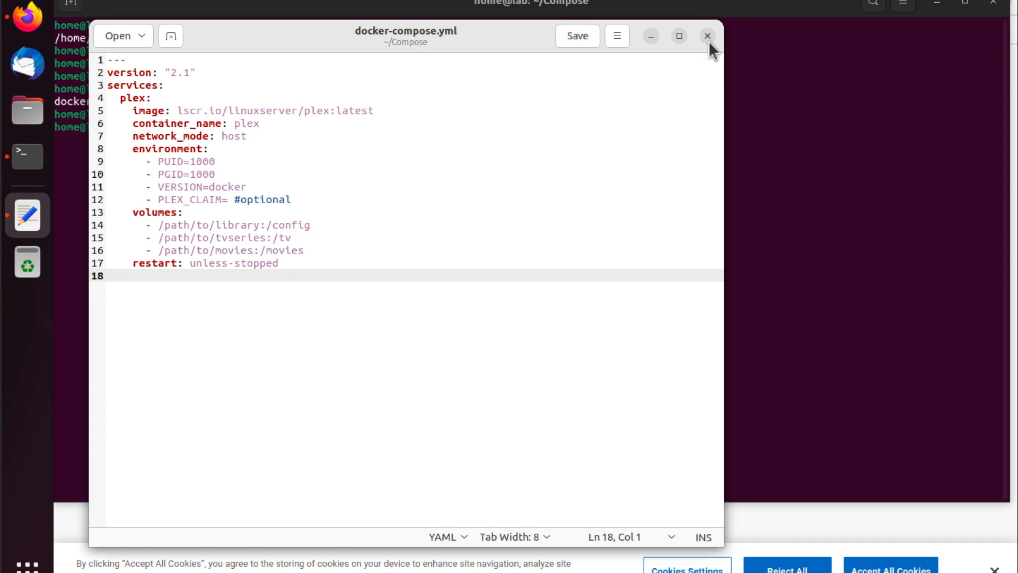
{"action": "mouse_move", "coordinate": [713, 48]}
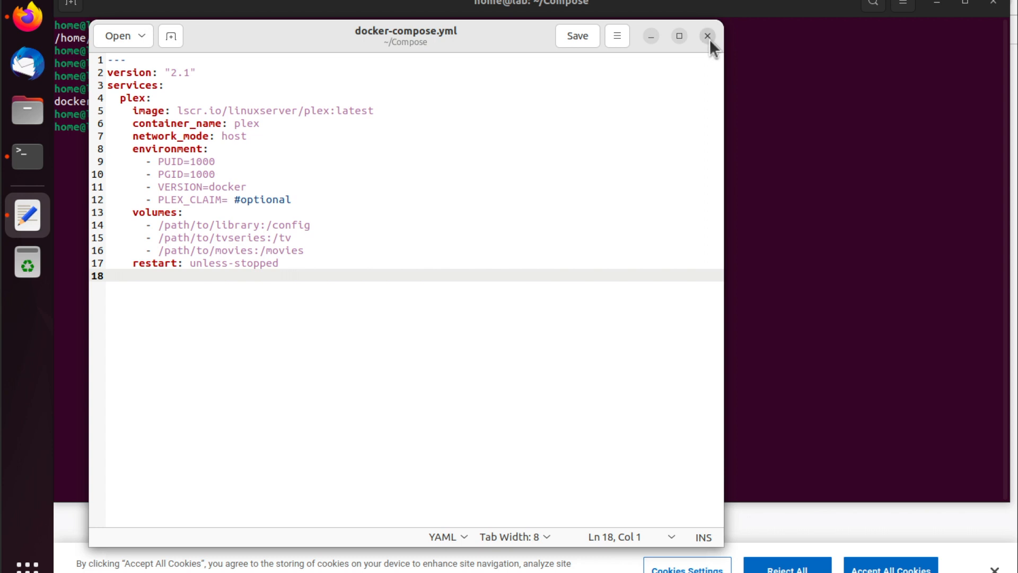
{"action": "left_click", "coordinate": [707, 36]}
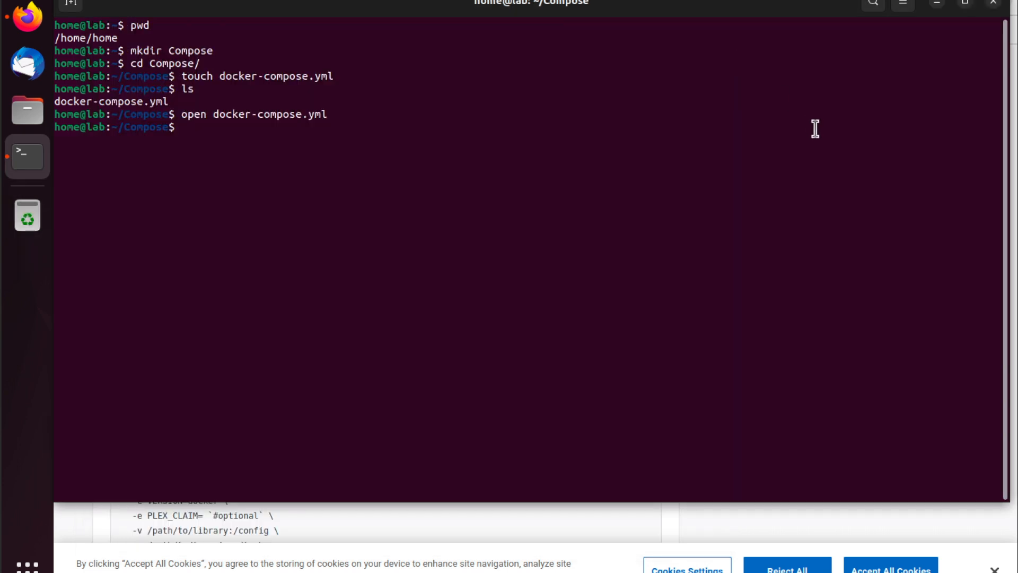
- Verify the file contents with cat and make a plex folder alongside it
{"action": "type", "text": "cat docker-compose.yml"}
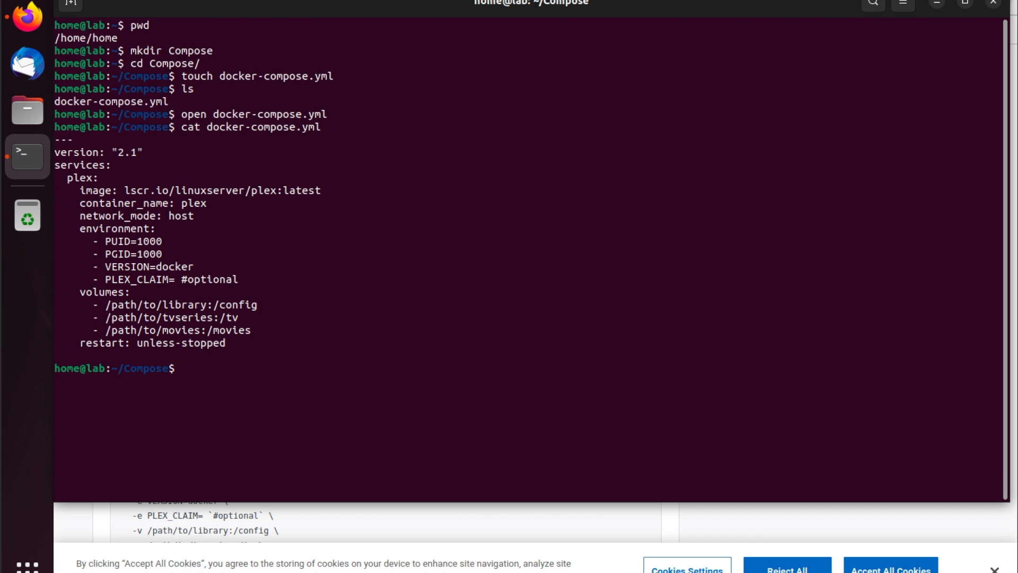
{"action": "type", "text": "mkdir plex"}
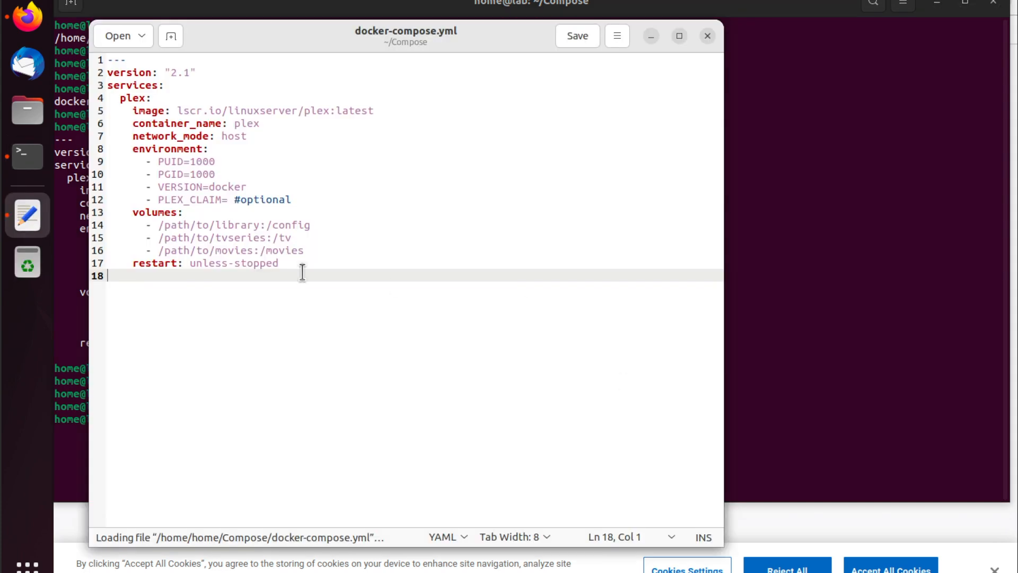
- Point the config volume at /home/home/Compose/plex/library and select the TV series placeholder path
{"action": "left_click", "coordinate": [310, 225]}
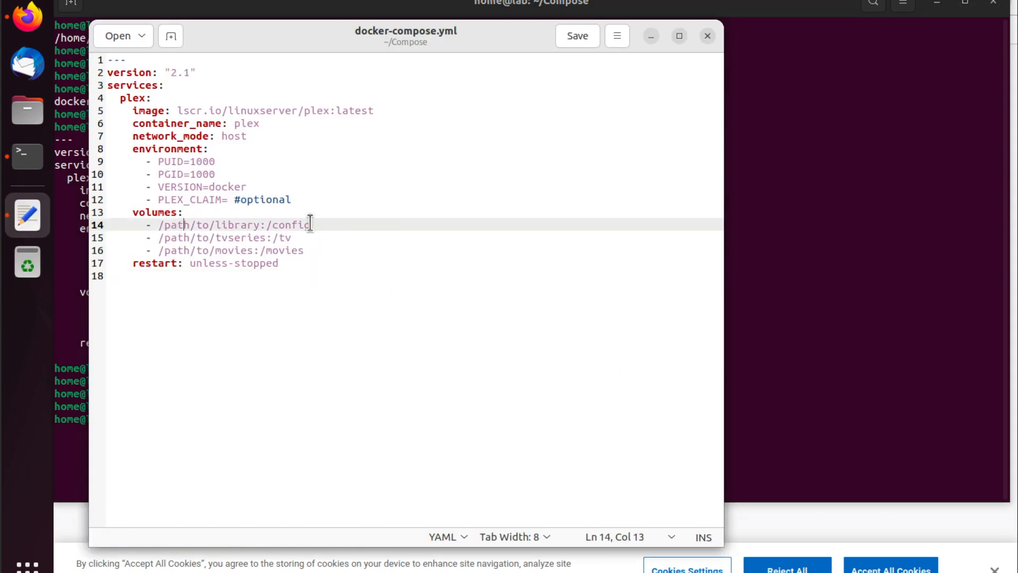
{"action": "type", "text": "home"}
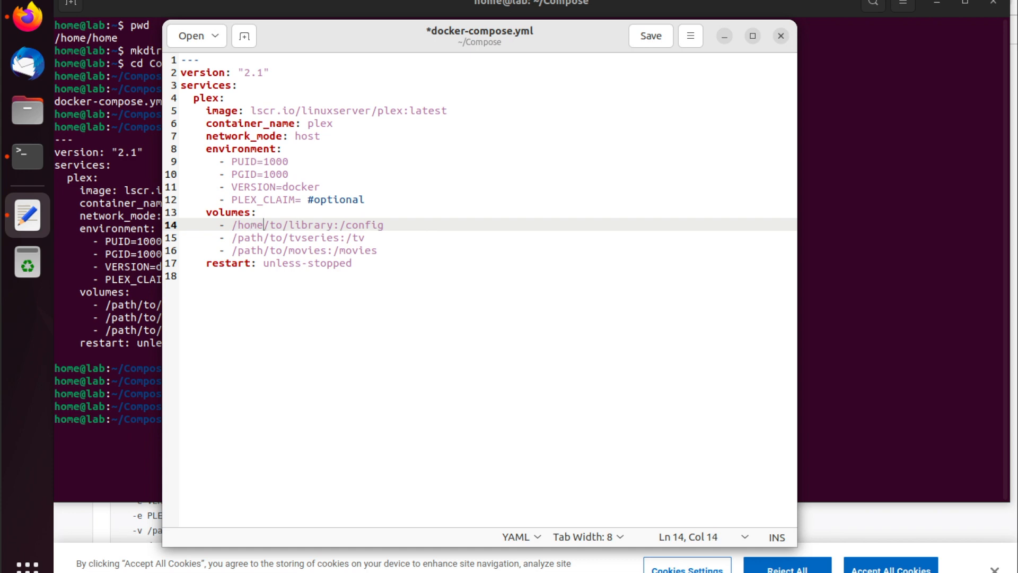
{"action": "type", "text": "home/Compose/plex"}
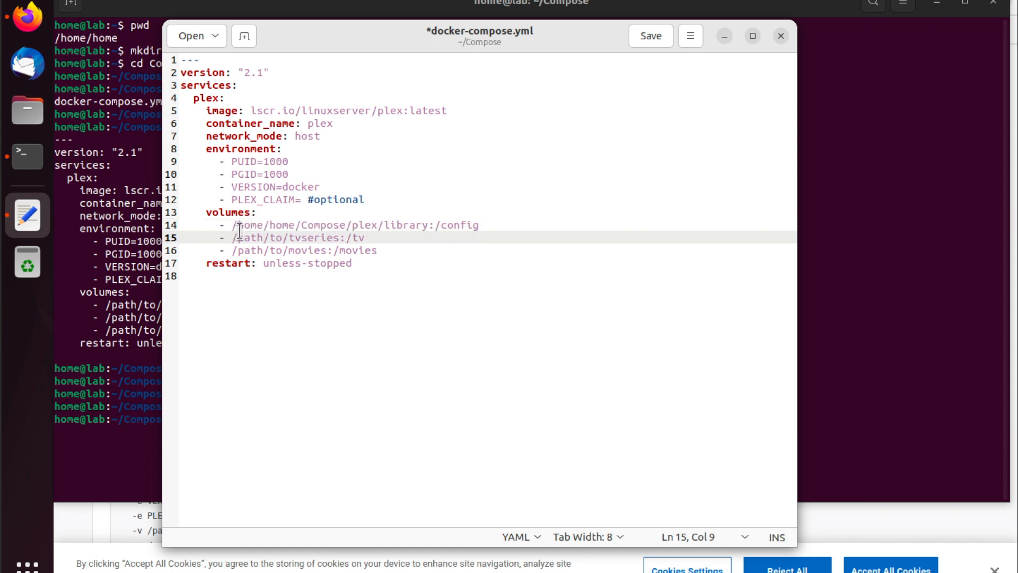
{"action": "left_click_drag", "start_coordinate": [233, 225], "coordinate": [384, 225]}
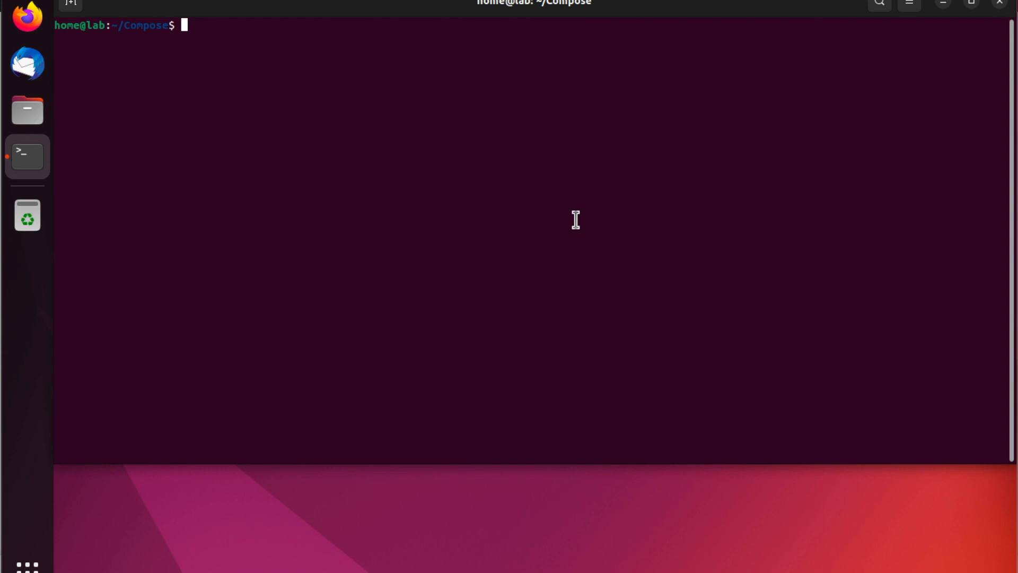
- Start the Plex container in the background with 'sudo docker compose up -d'
{"action": "type", "text": "s"}
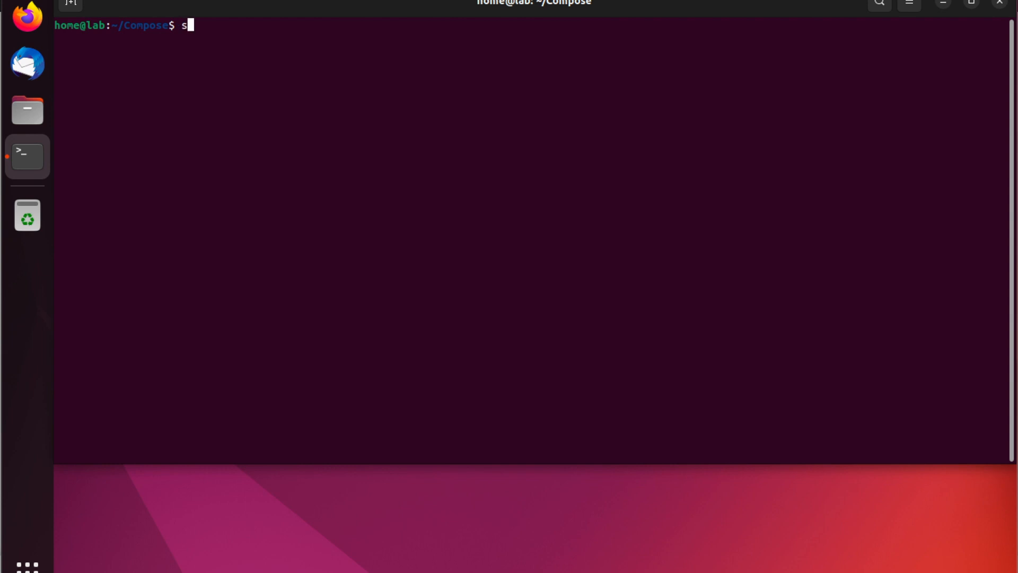
{"action": "type", "text": "udo"}
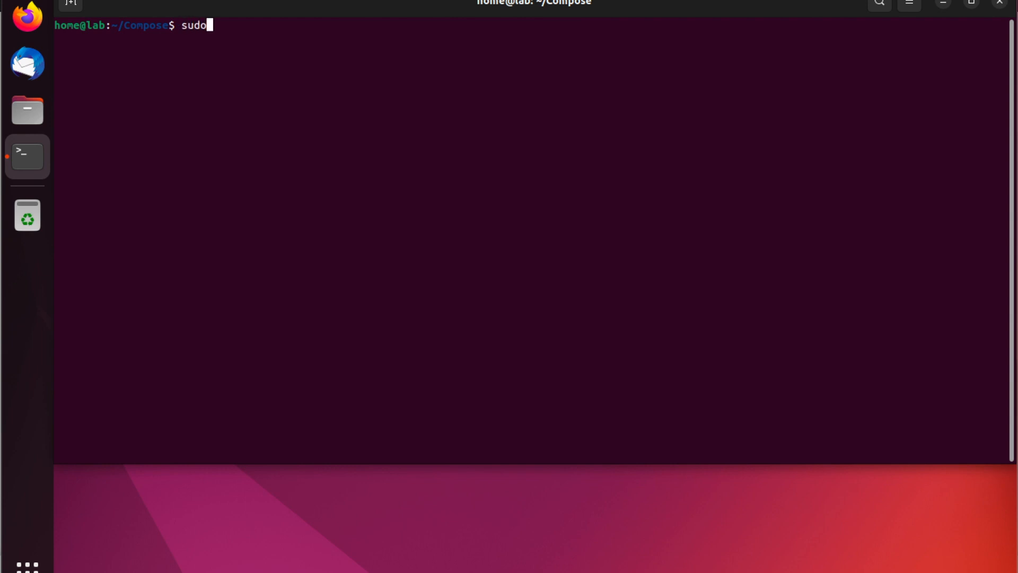
{"action": "type", "text": "docker"}
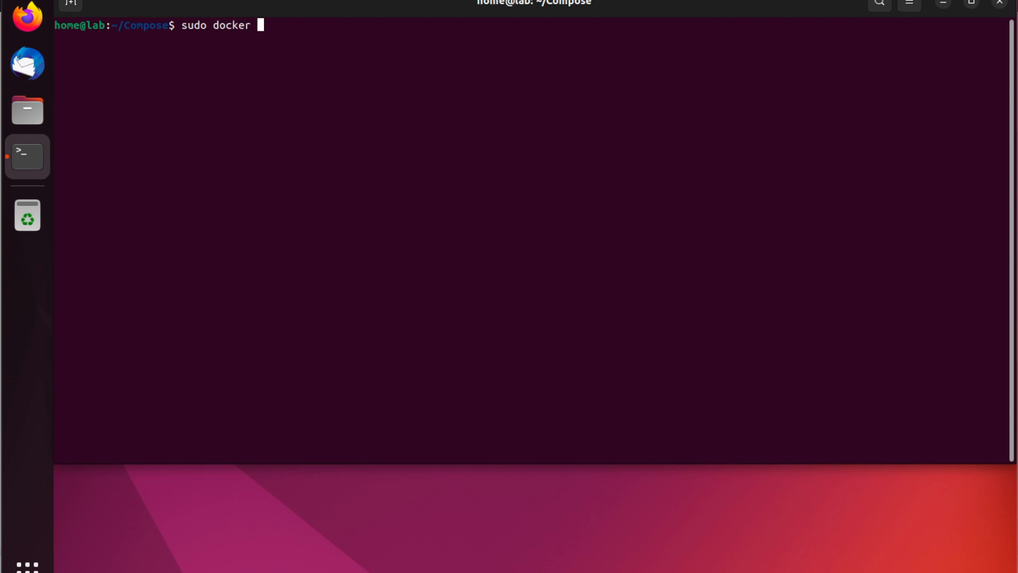
{"action": "type", "text": "compos"}
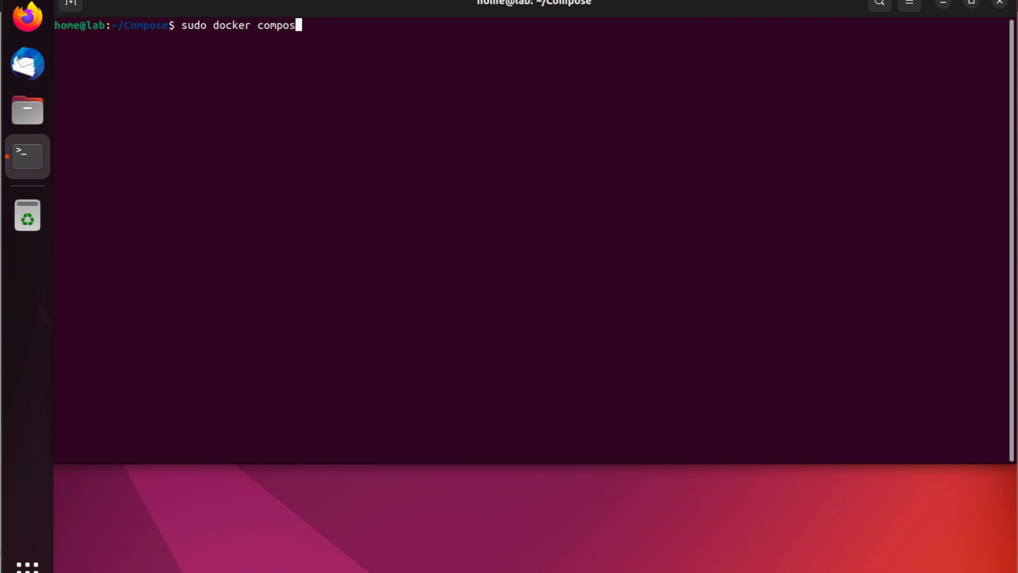
{"action": "type", "text": "e up"}
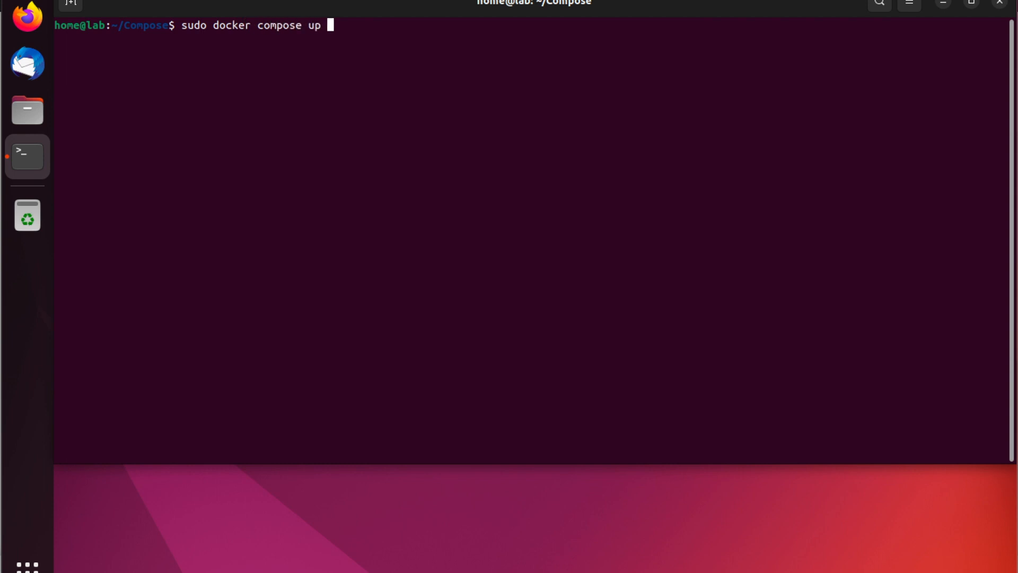
{"action": "type", "text": "-d"}
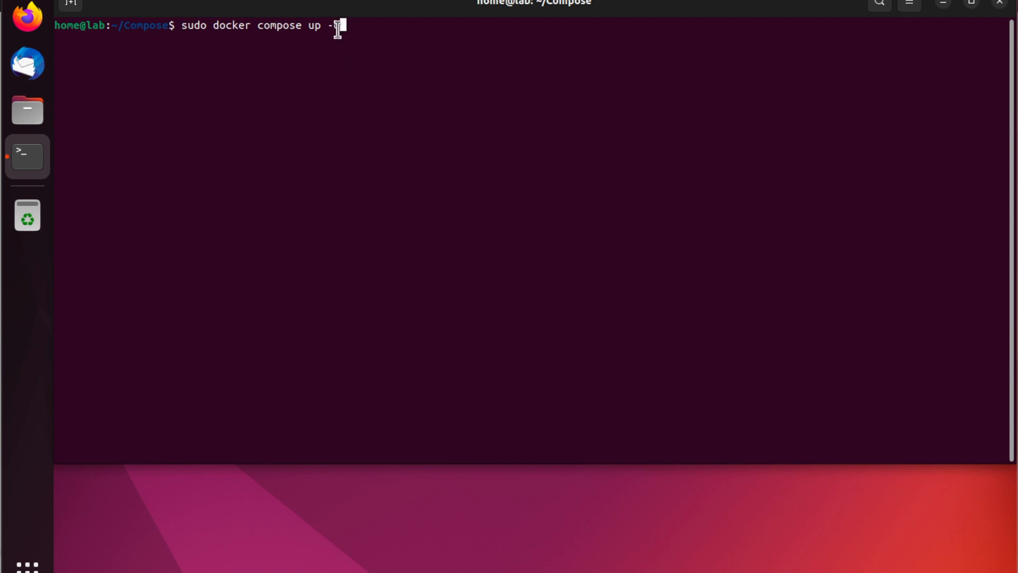
{"action": "type", "text": "d"}
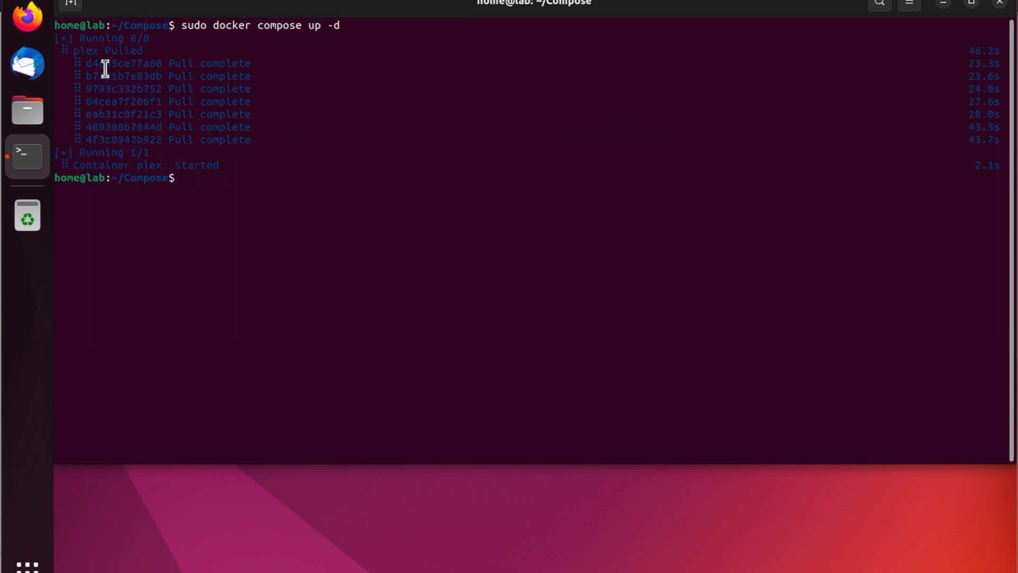
- List all containers with 'sudo docker ps --all' to confirm plex is up
{"action": "type", "text": "sudo docker ps"}
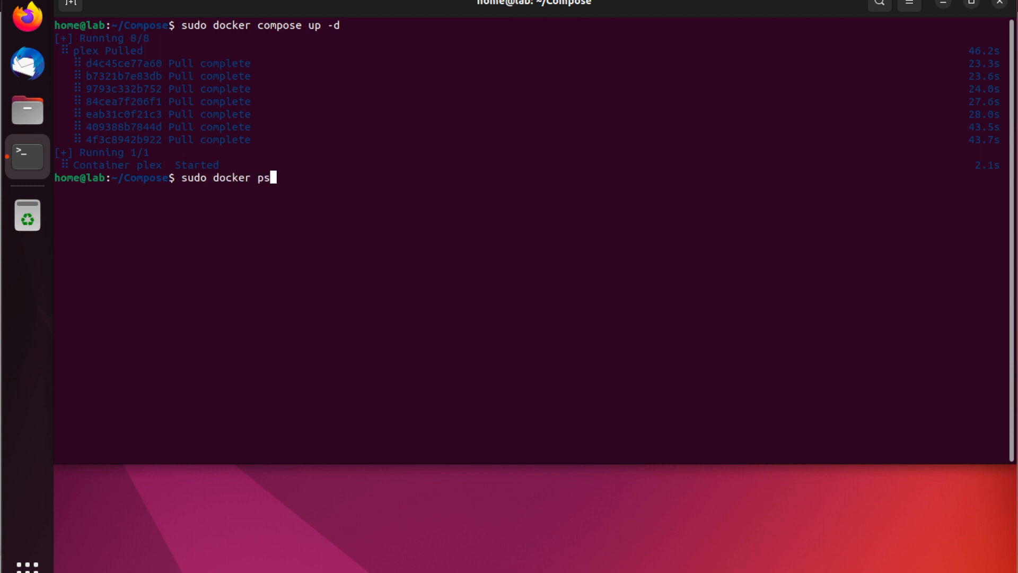
{"action": "type", "text": "--all"}
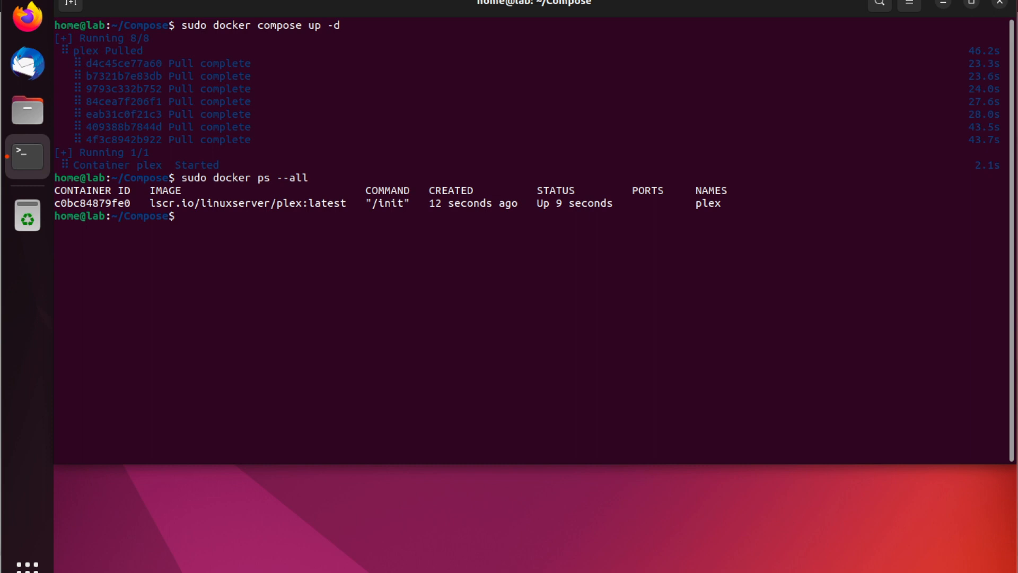
{"action": "mouse_move", "coordinate": [34, 34]}
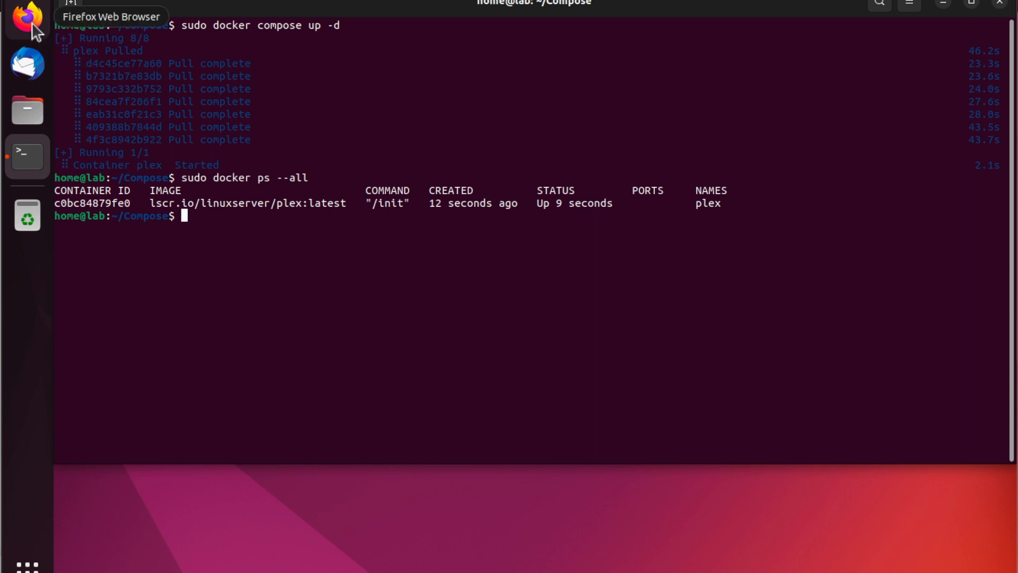
{"action": "mouse_move", "coordinate": [286, 177]}
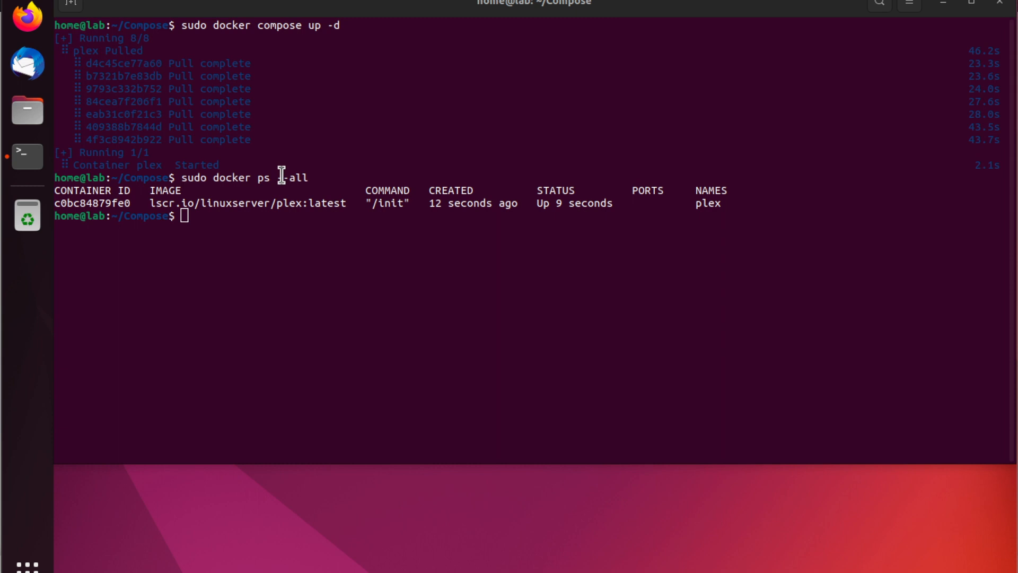
- Switch from the terminal to Firefox on a new tab
{"action": "left_click", "coordinate": [23, 21]}
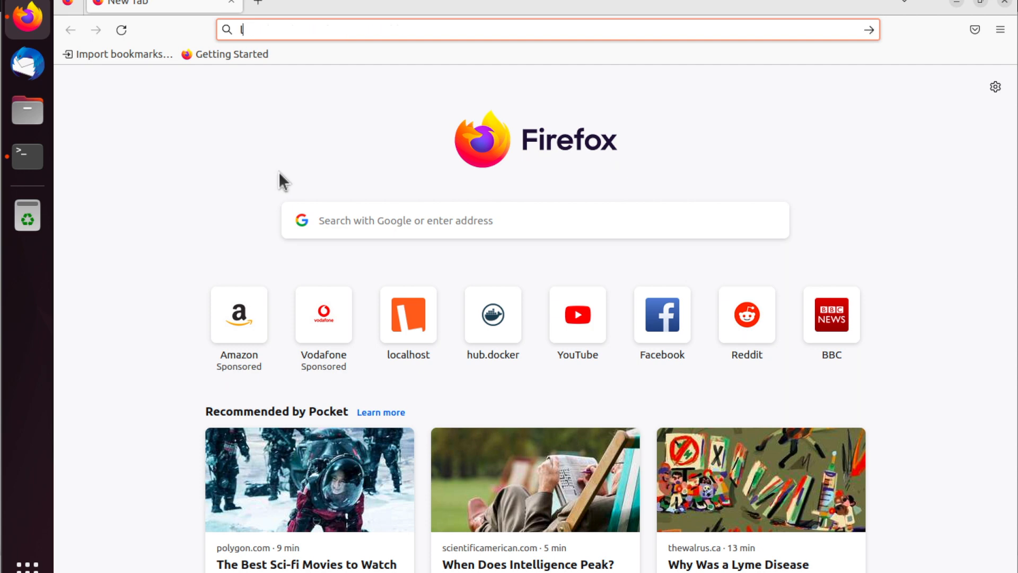
- Navigate Firefox to localhost:32400/web to reach the Plex Web sign-in page
{"action": "type", "text": "localhost:32400/"}
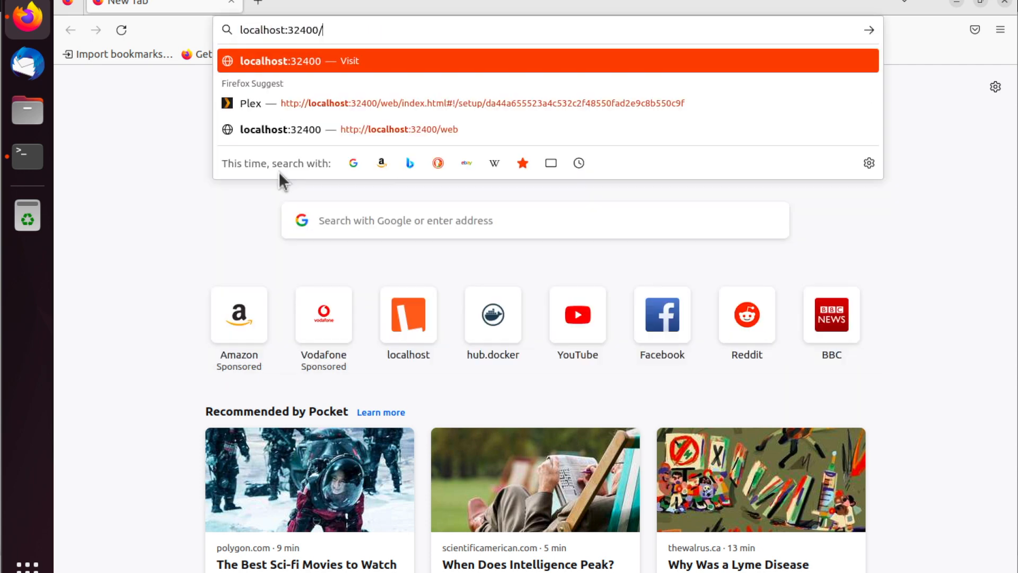
{"action": "type", "text": "web/"}
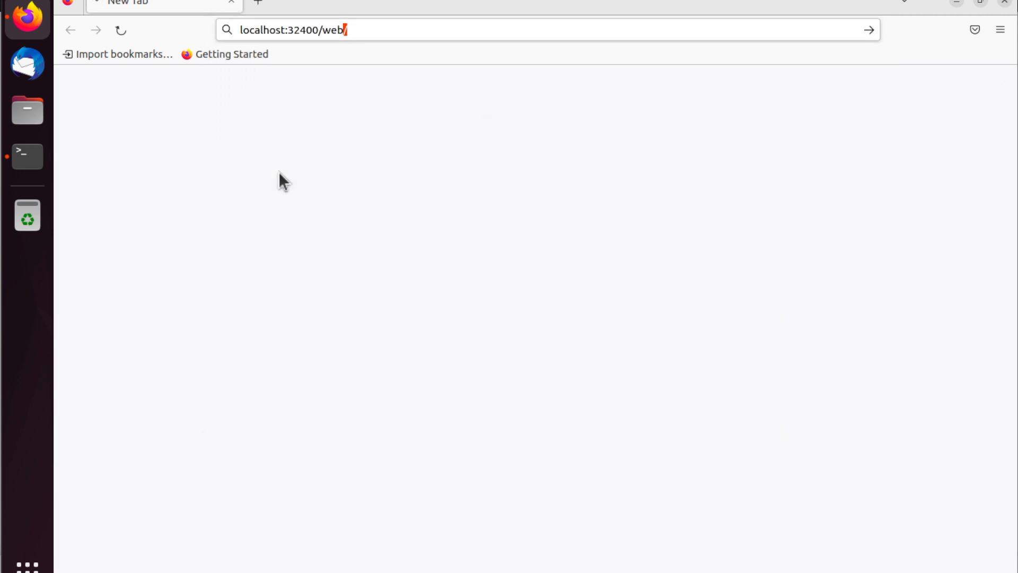
{"action": "key", "text": "Return"}
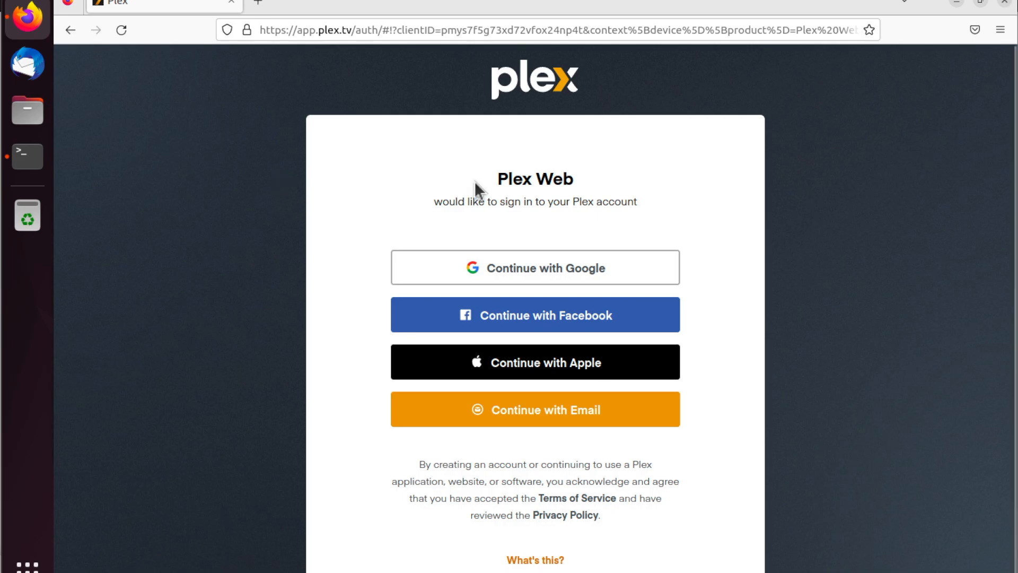
{"action": "mouse_move", "coordinate": [716, 231]}
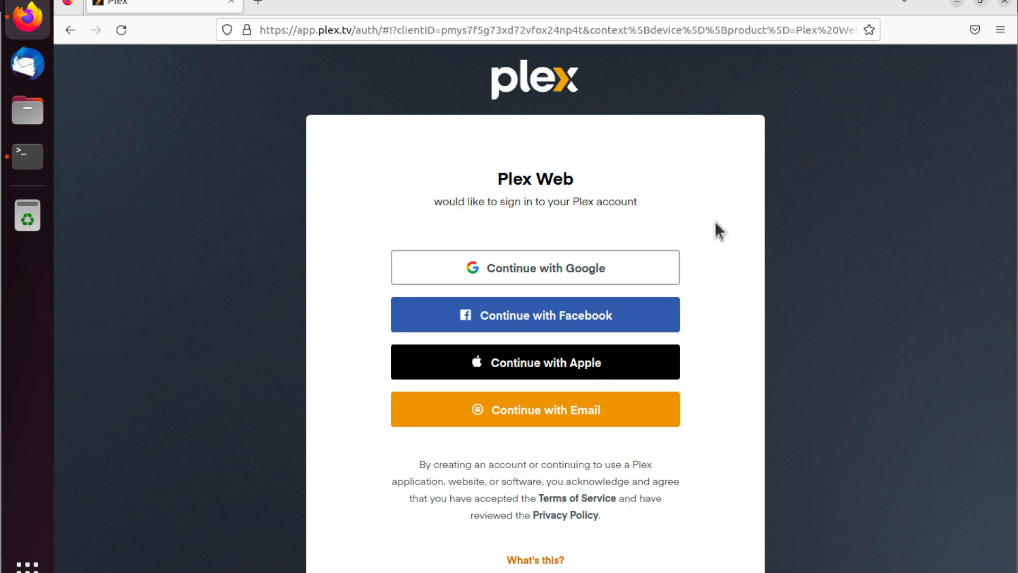
{"action": "mouse_move", "coordinate": [691, 544]}
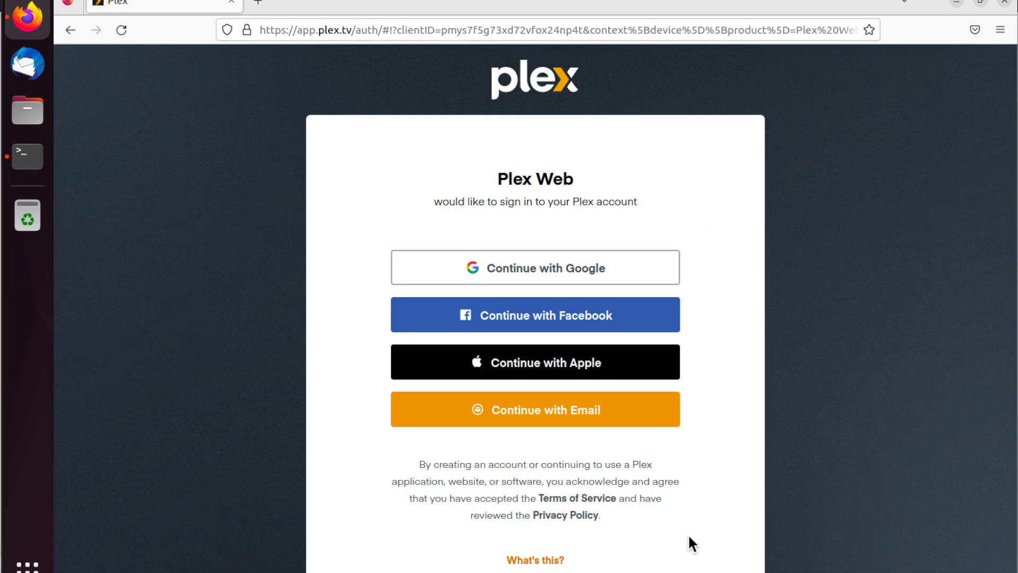
{"action": "mouse_move", "coordinate": [832, 289]}
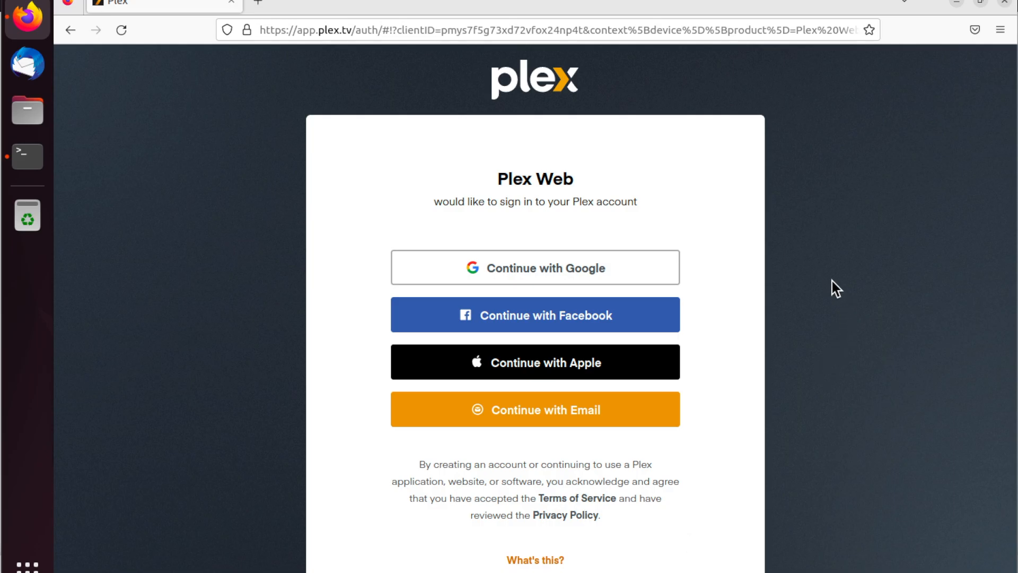
{"action": "mouse_move", "coordinate": [798, 240]}
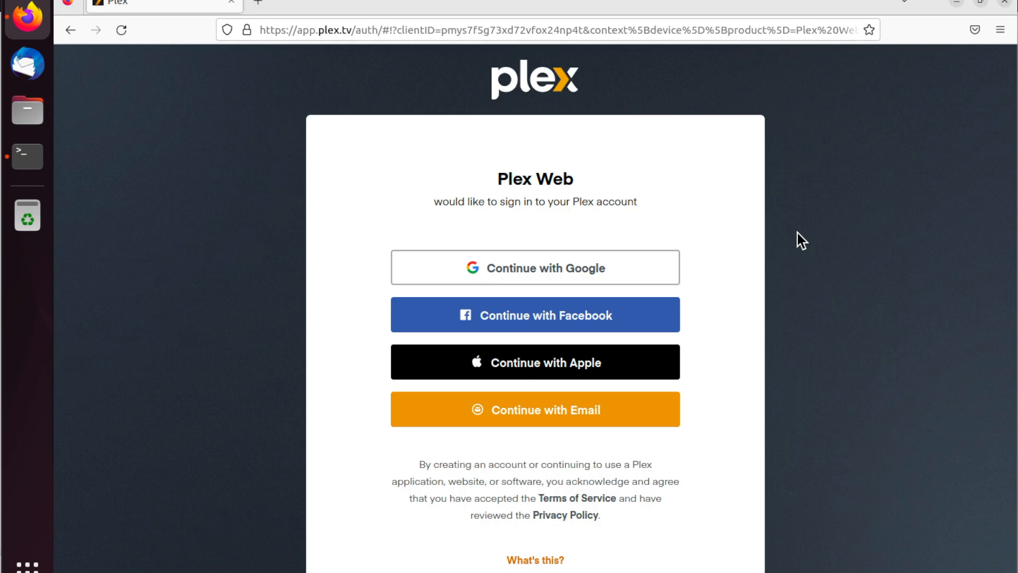
{"action": "mouse_move", "coordinate": [359, 142]}
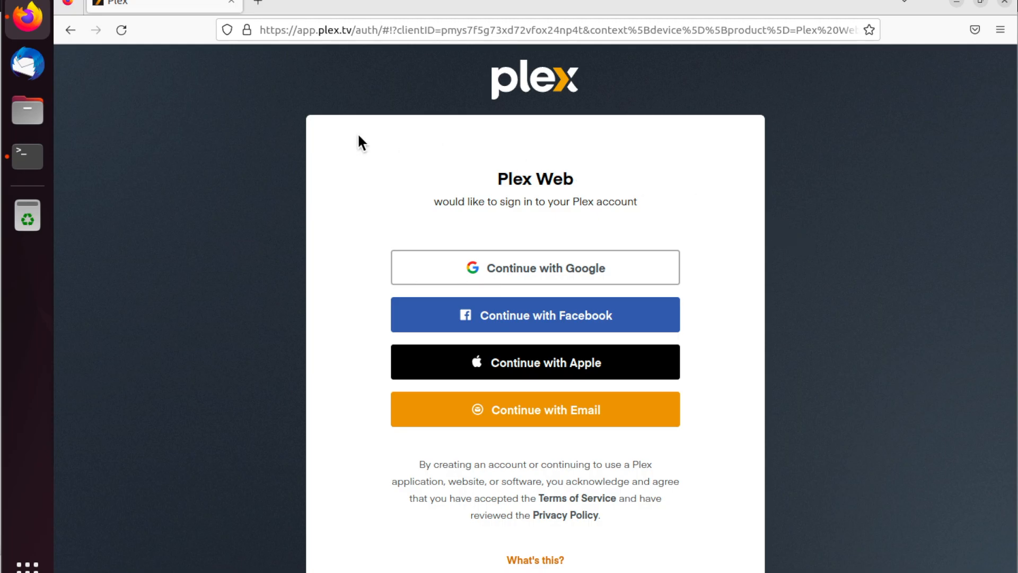
{"action": "mouse_move", "coordinate": [295, 144]}
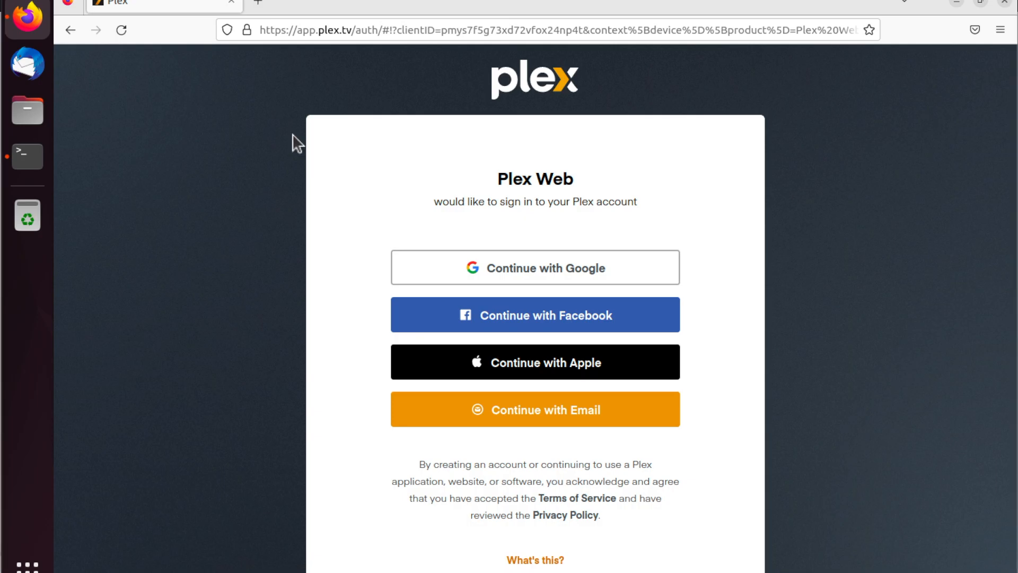
{"action": "mouse_move", "coordinate": [270, 55]}
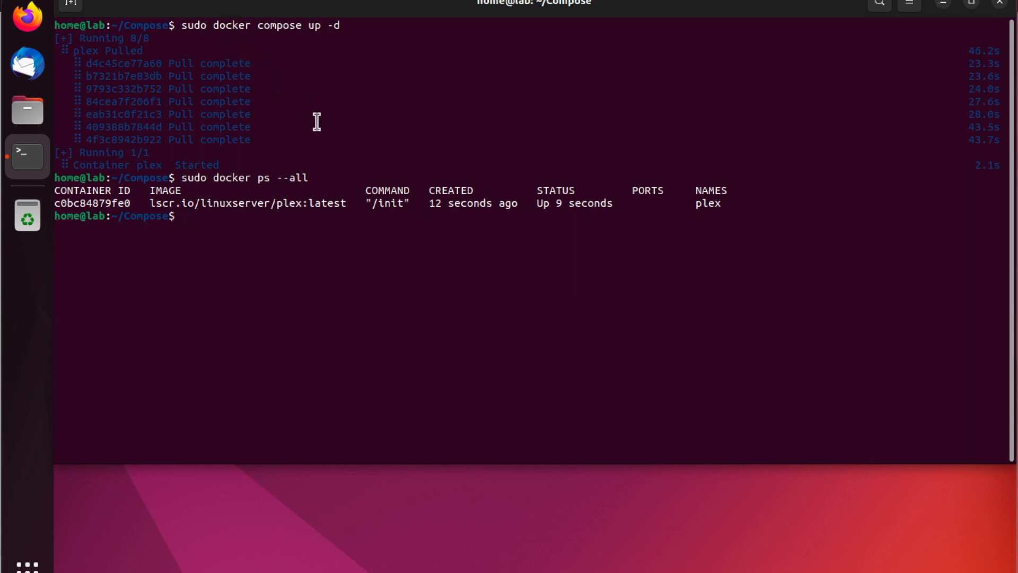
{"action": "mouse_move", "coordinate": [395, 230]}
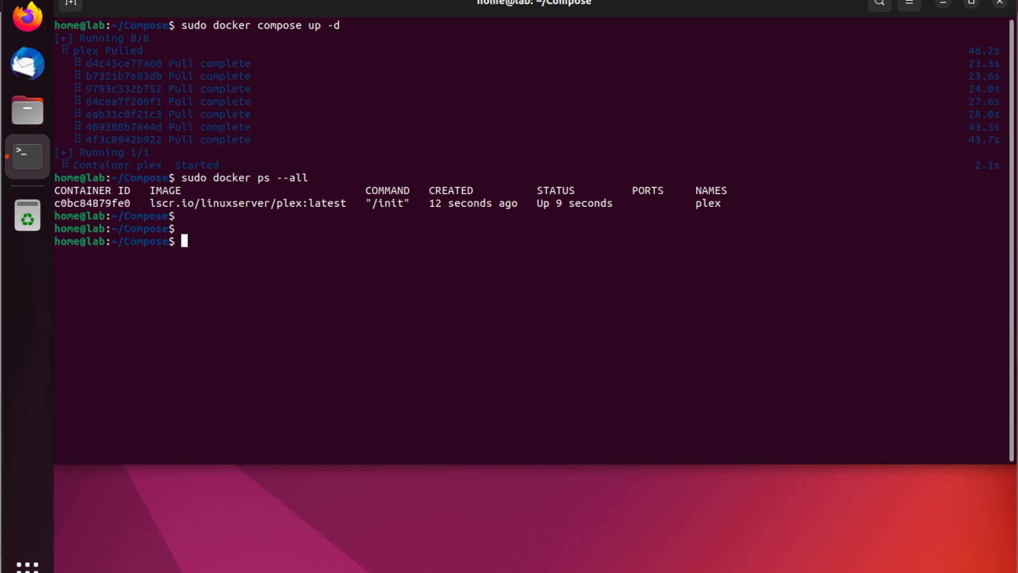
- Run 'sudo docker compose down' to remove the plex container and verify with 'sudo docker ps --all'
{"action": "type", "text": "sudo docker ps --all"}
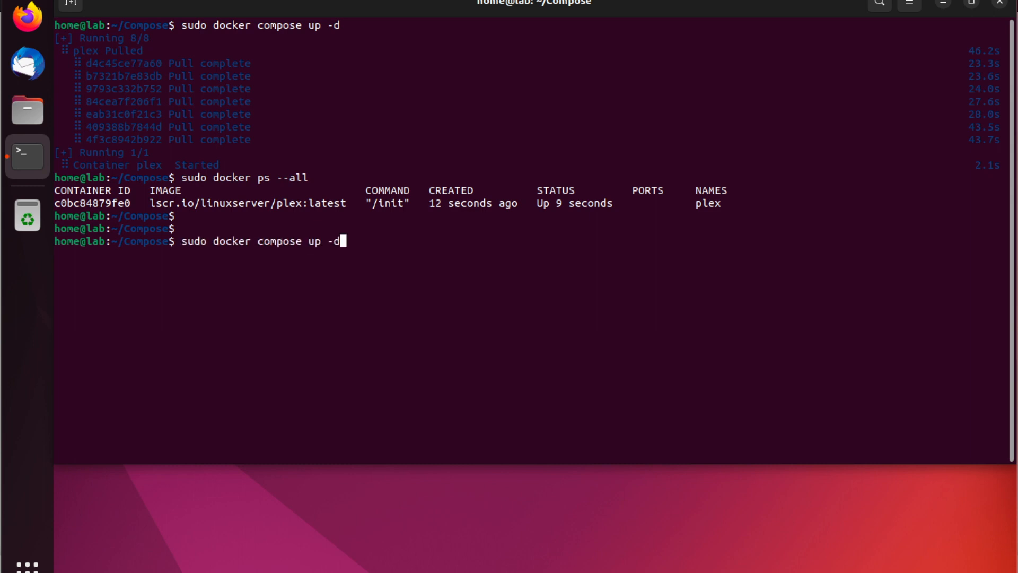
{"action": "key", "text": "BackSpace"}
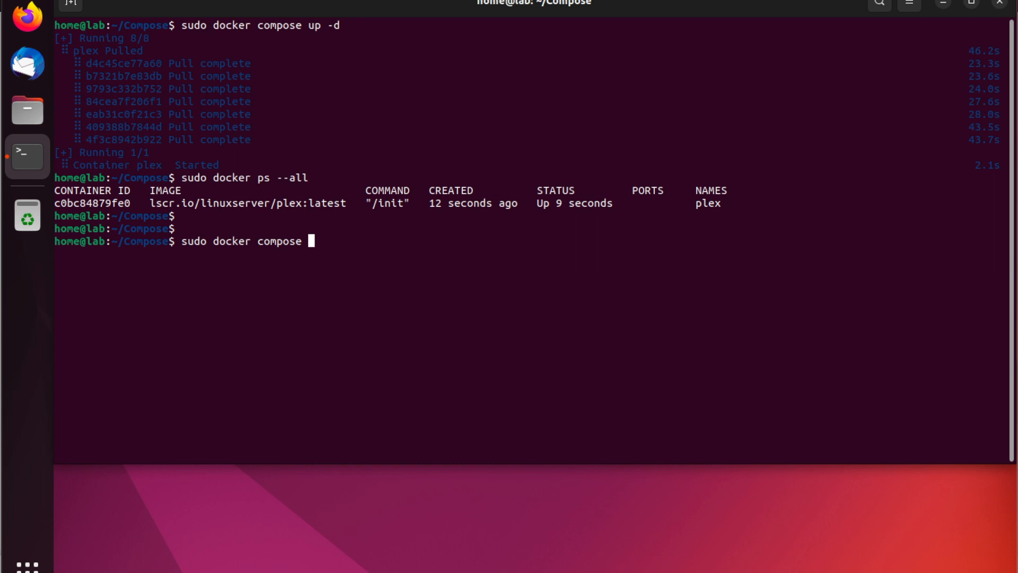
{"action": "type", "text": "down"}
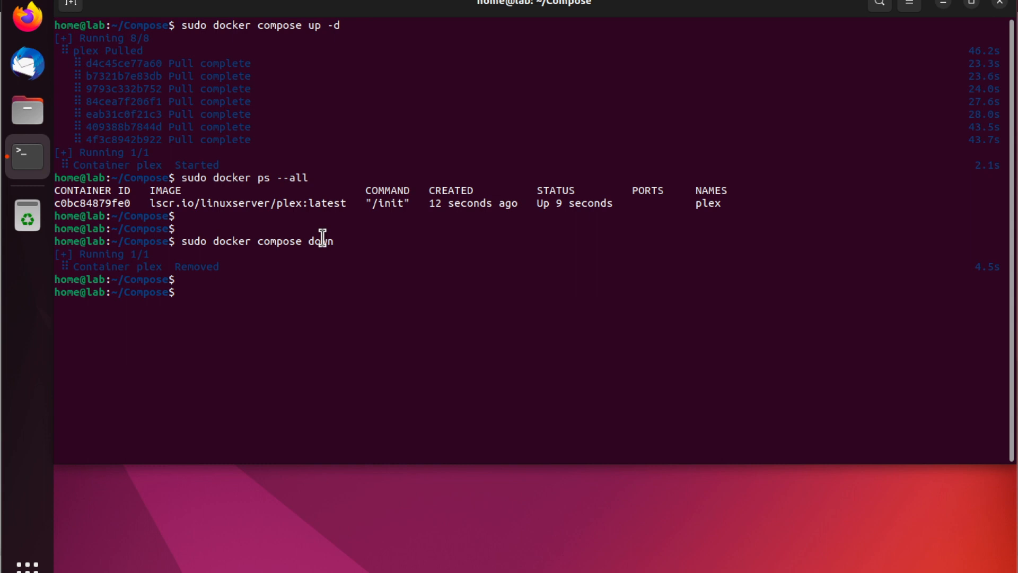
{"action": "type", "text": "sudo docker ps --all"}
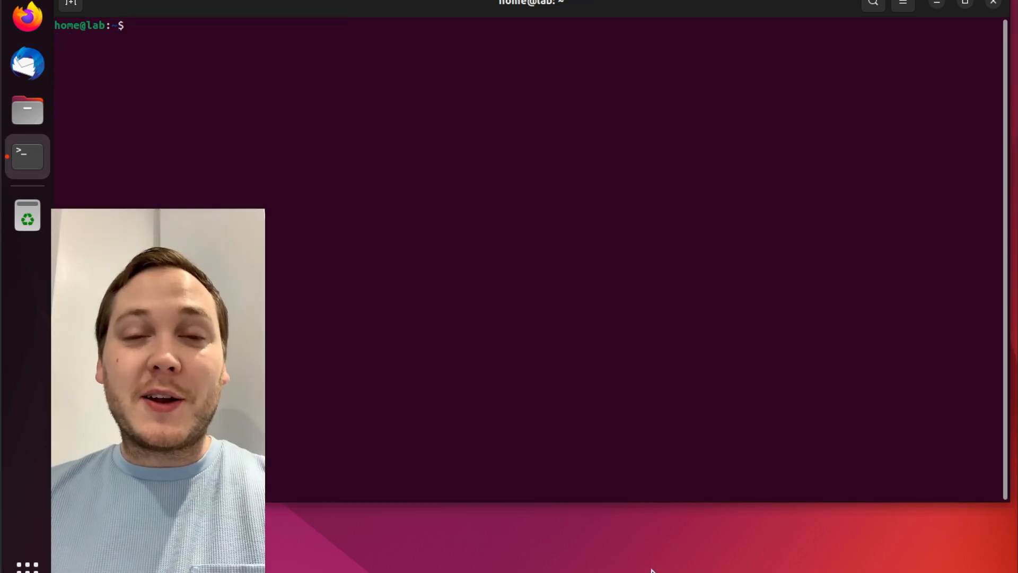
{"action": "mouse_move", "coordinate": [622, 469]}
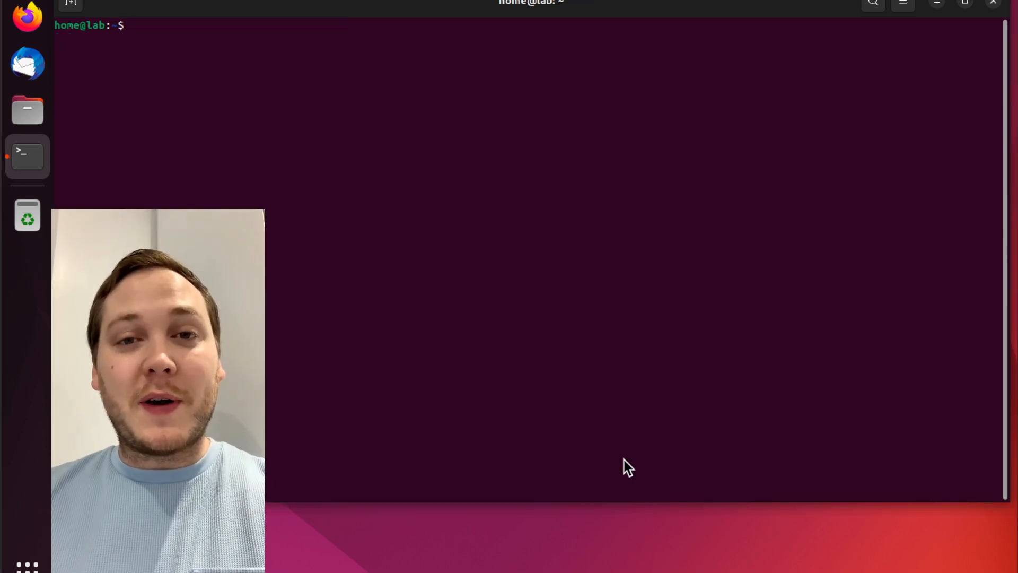